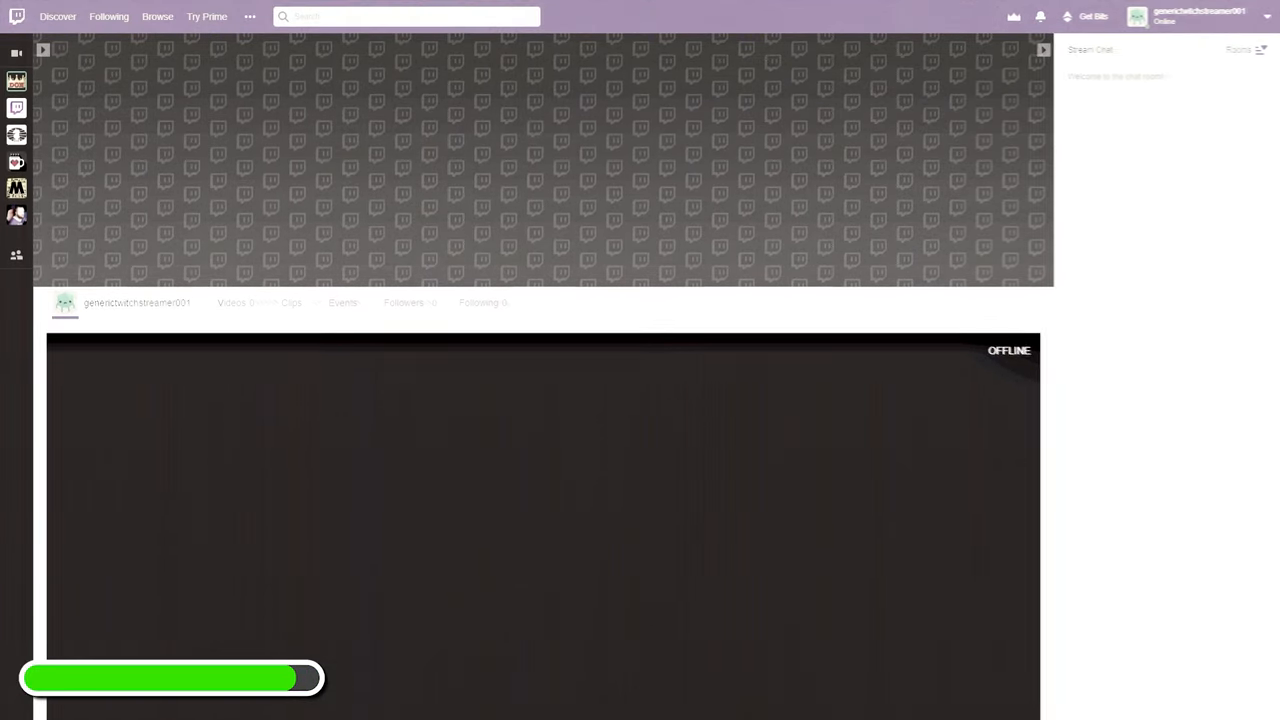
Scroll through the OBS settings to reach the video options.
scroll(down, 3)
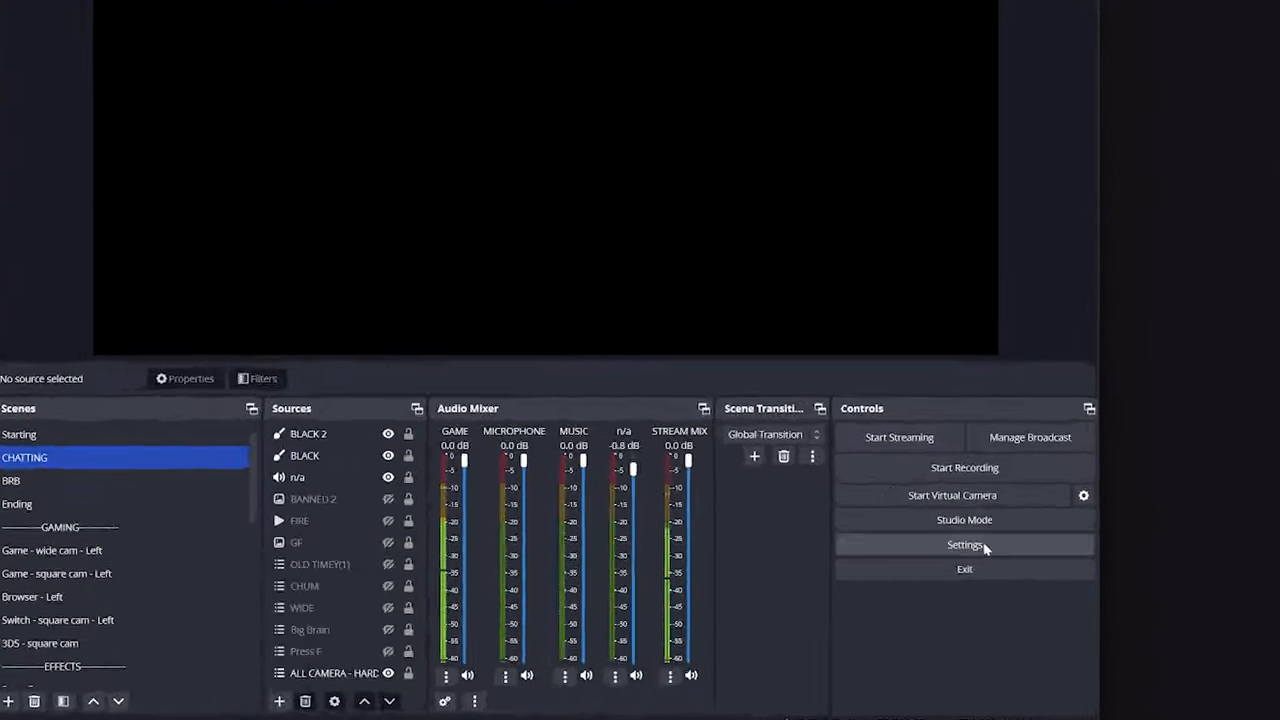
Set a 1920x1080 base canvas scaled down to 1280x720 output in Video settings.
click(963, 544)
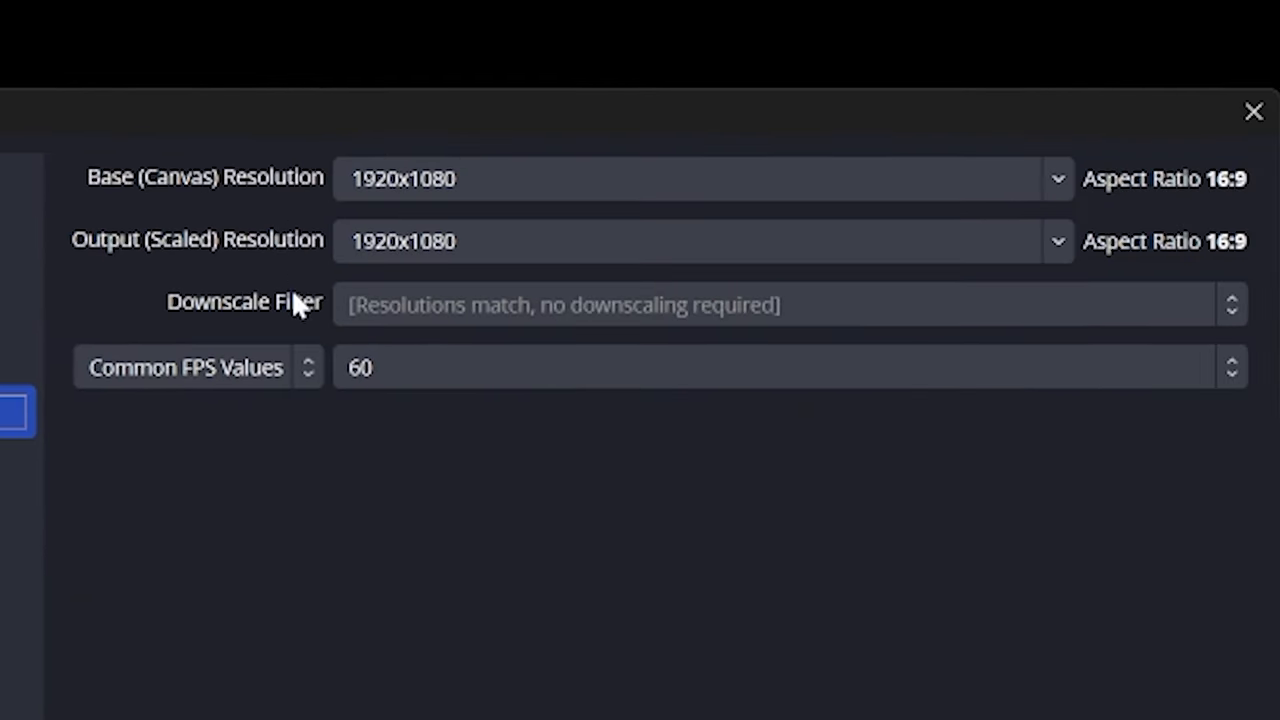
mouse_move(937, 442)
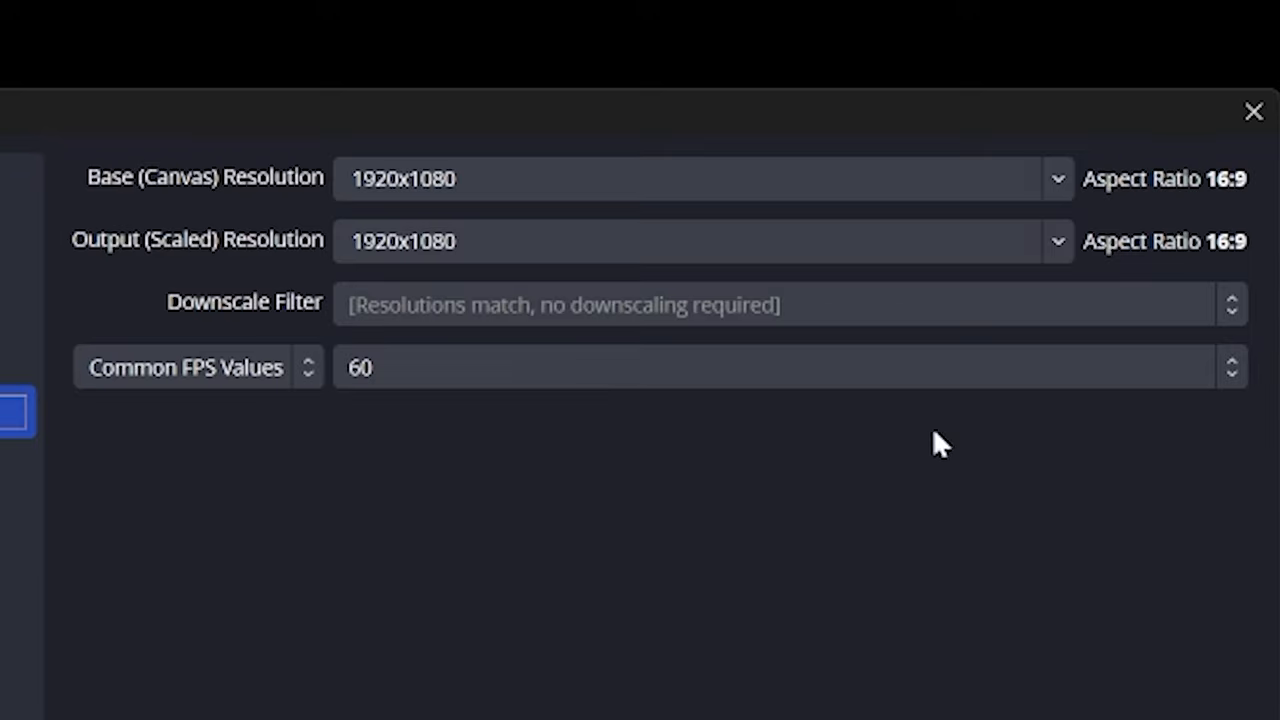
mouse_move(412, 422)
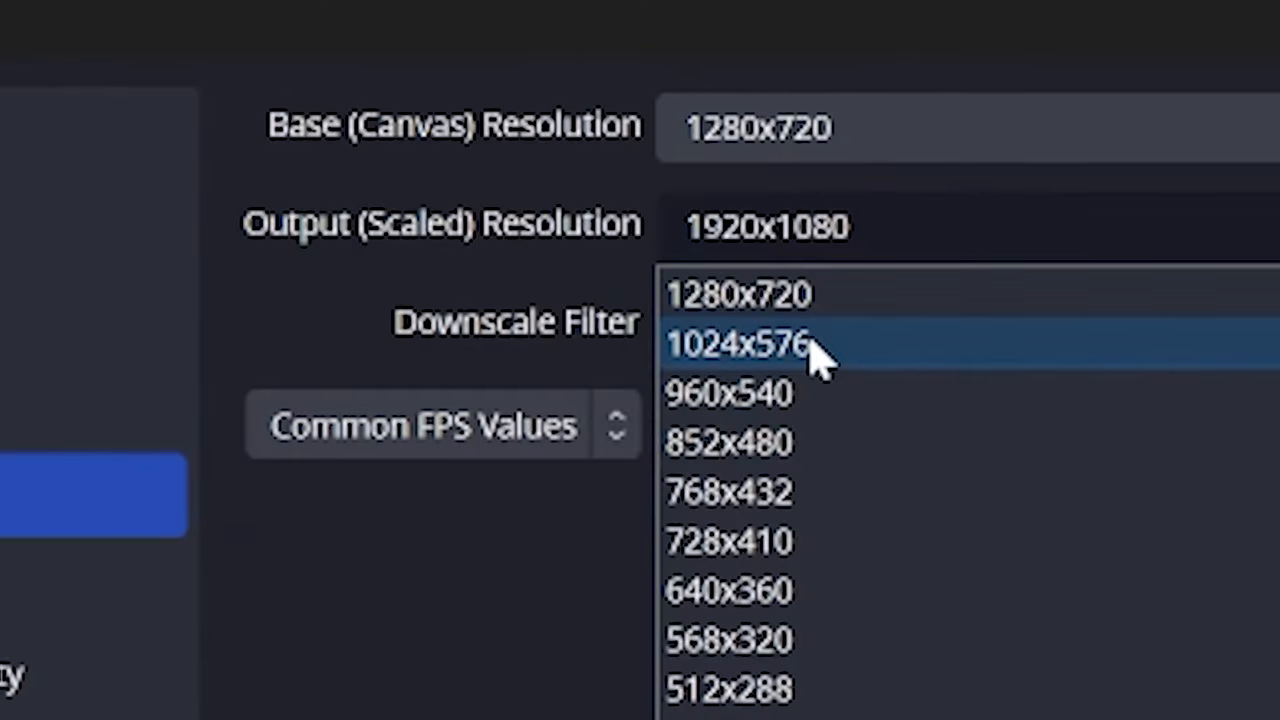
click(733, 294)
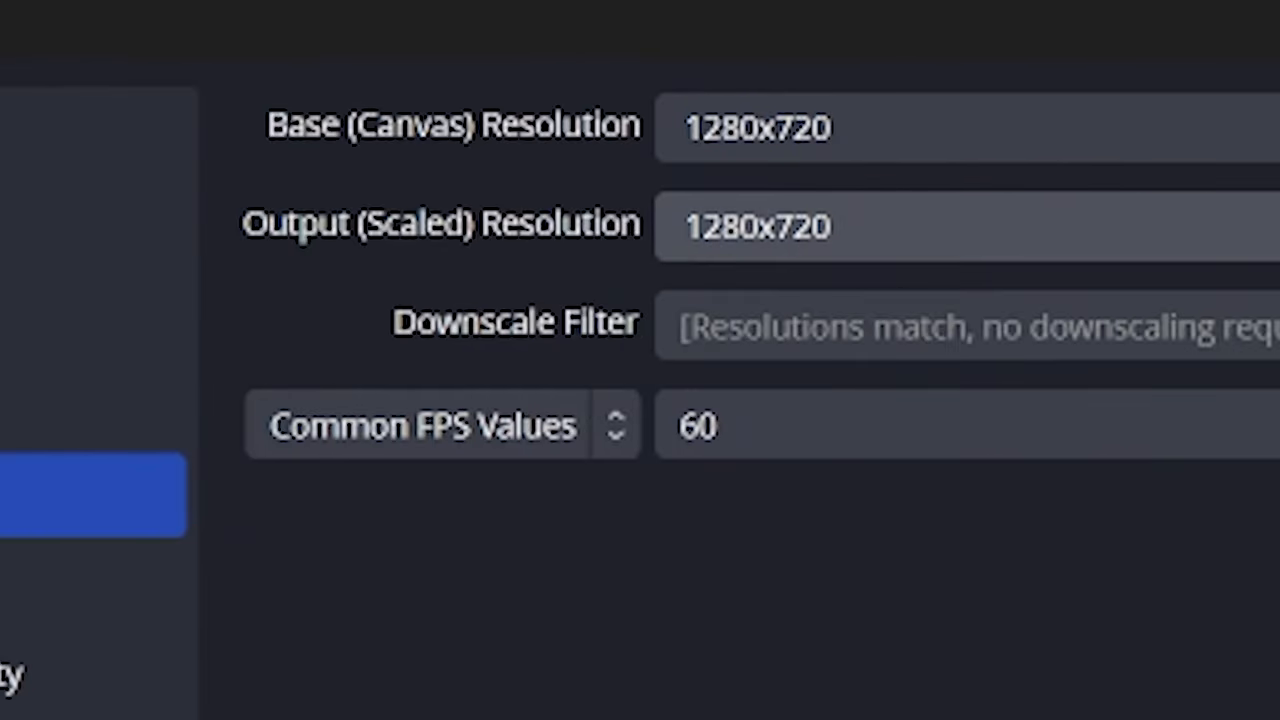
click(940, 225)
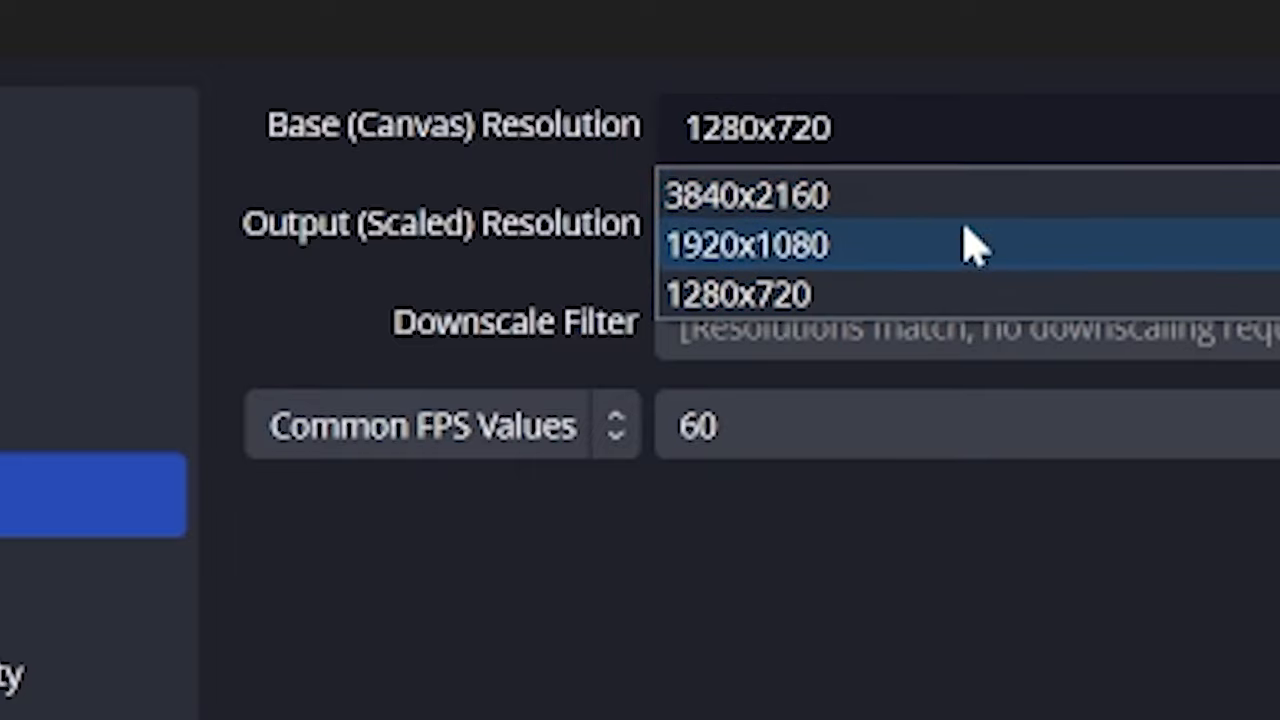
click(758, 245)
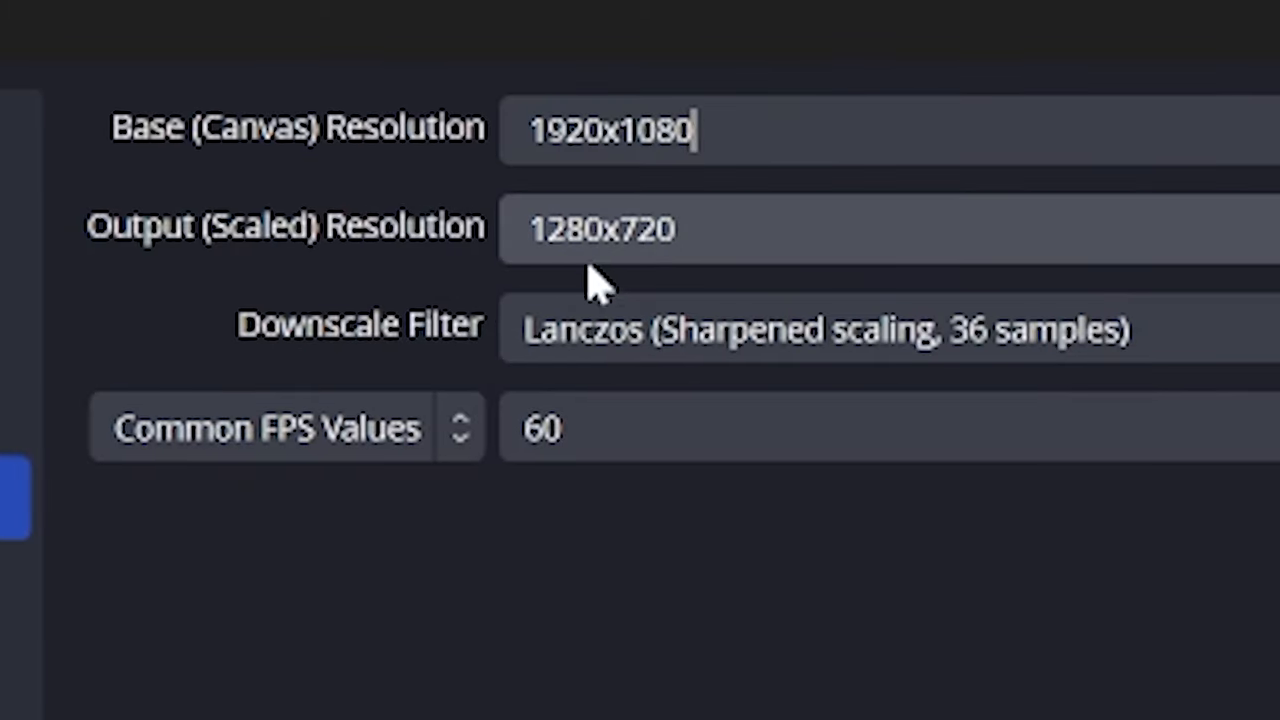
mouse_move(565, 280)
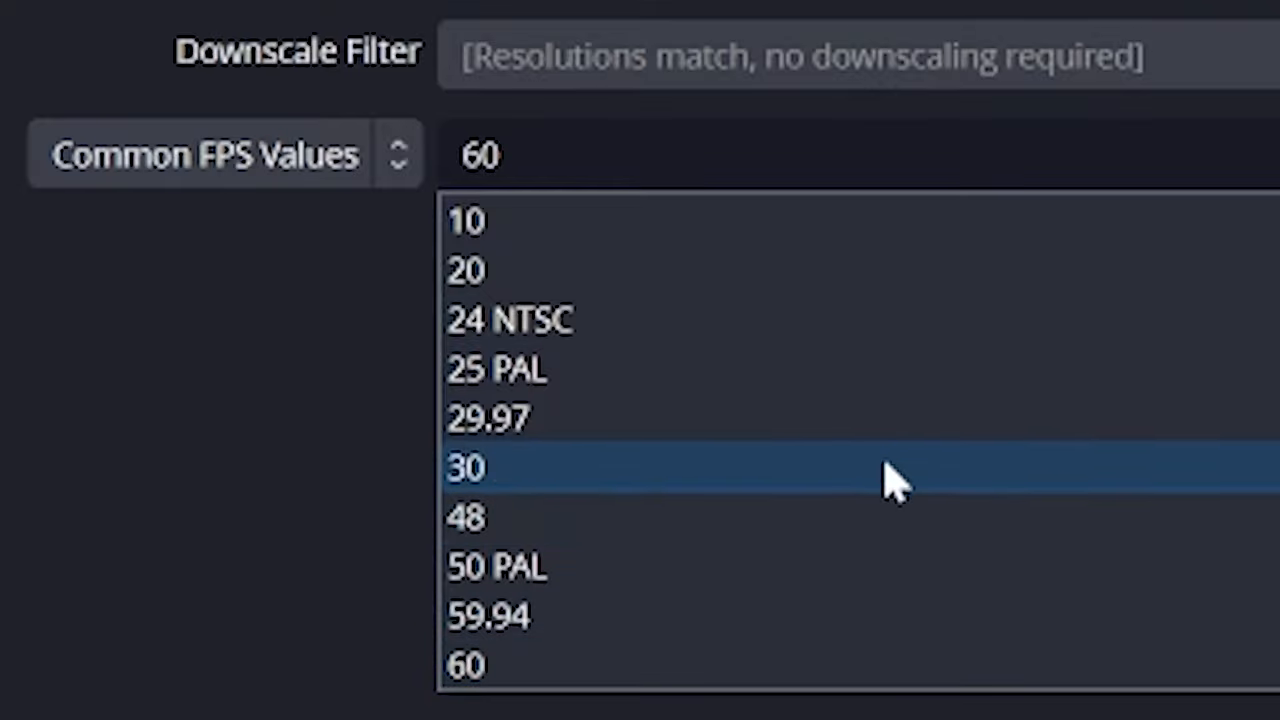
mouse_move(695, 596)
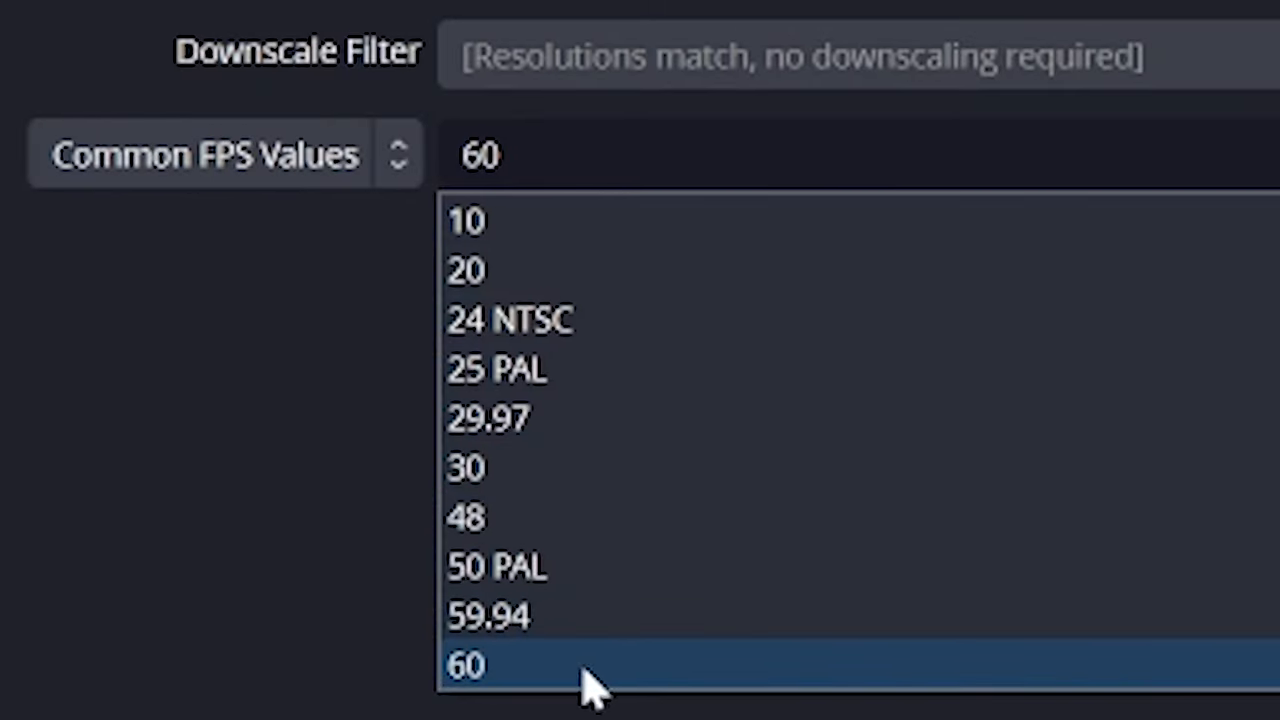
mouse_move(710, 607)
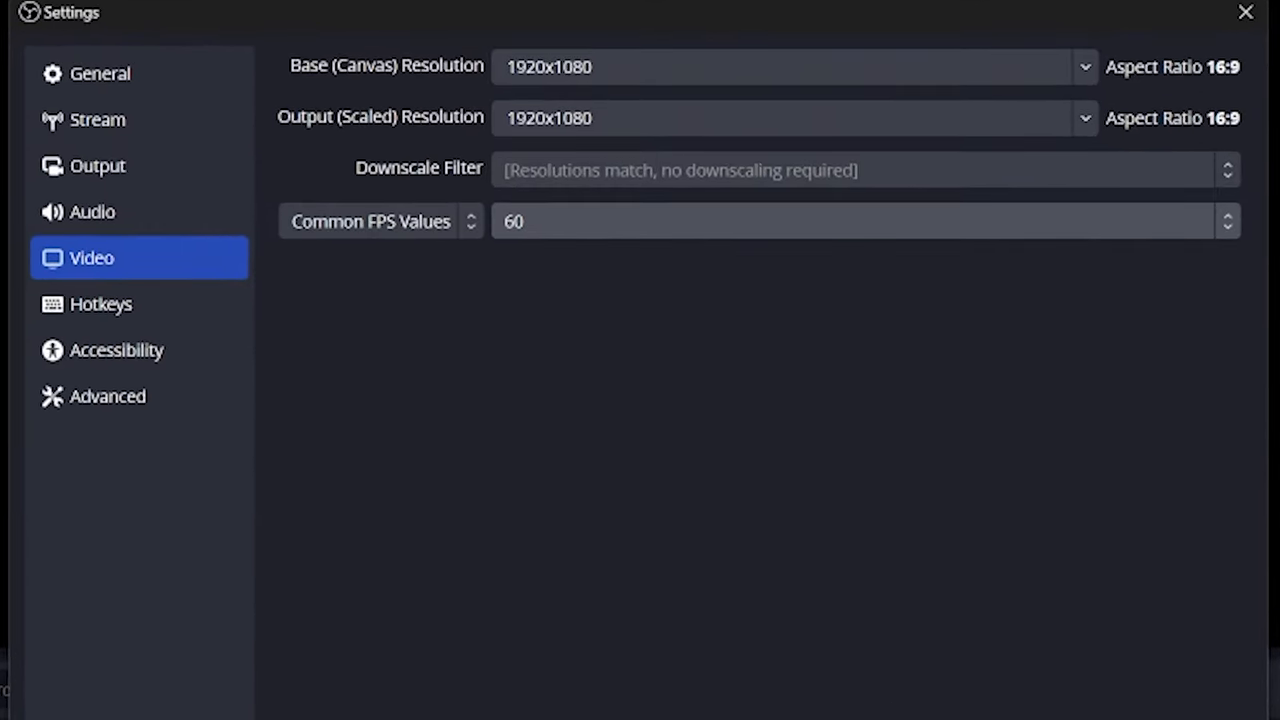
Show the Output settings in Advanced mode and bring up the Recording section.
click(97, 165)
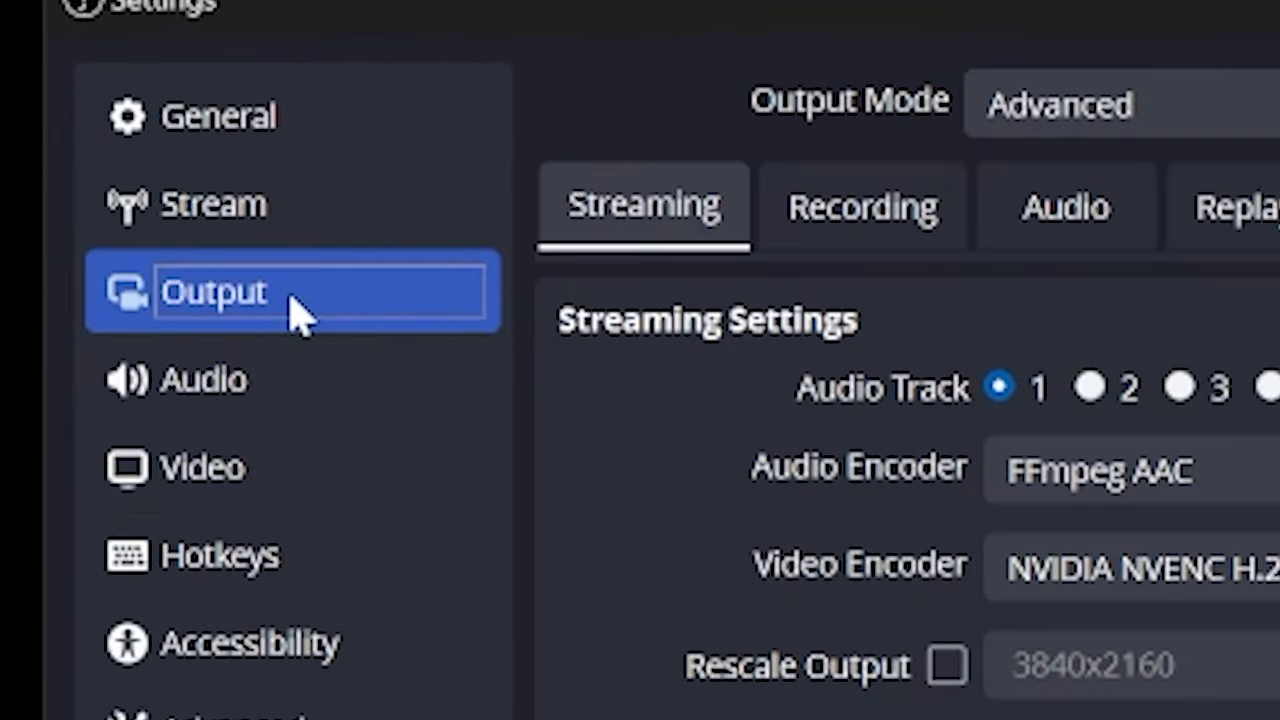
click(1120, 104)
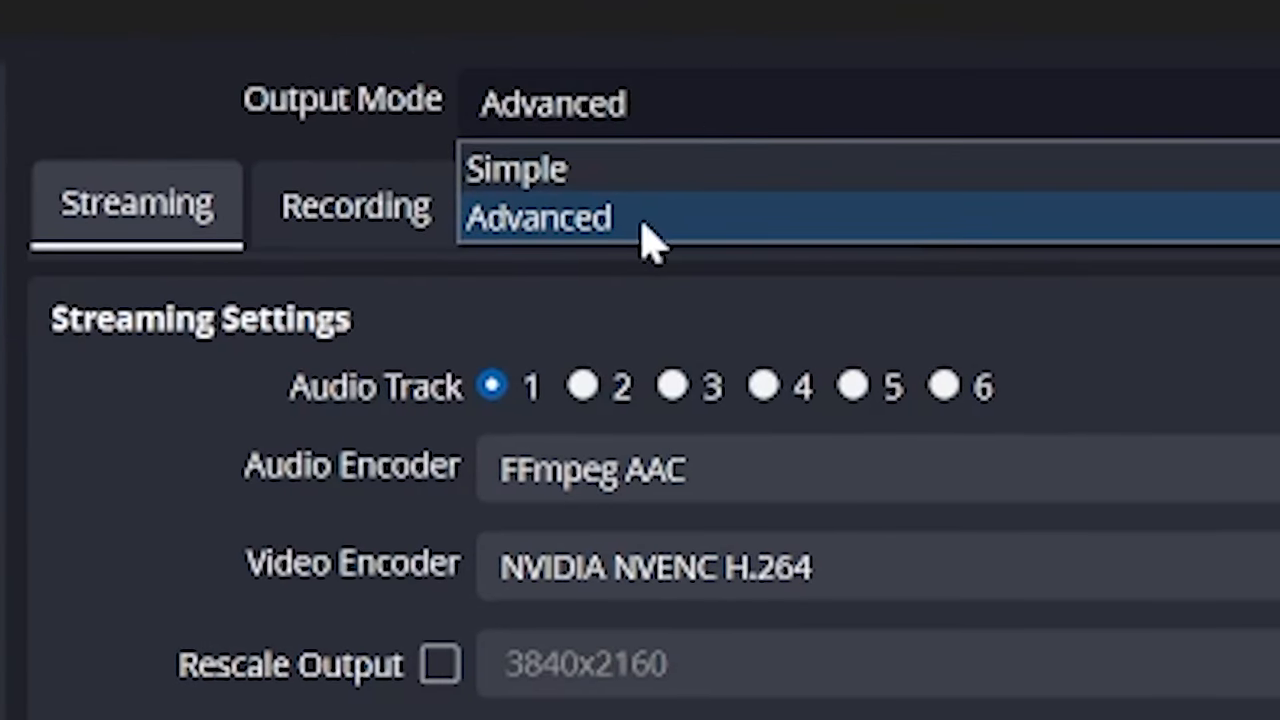
click(540, 217)
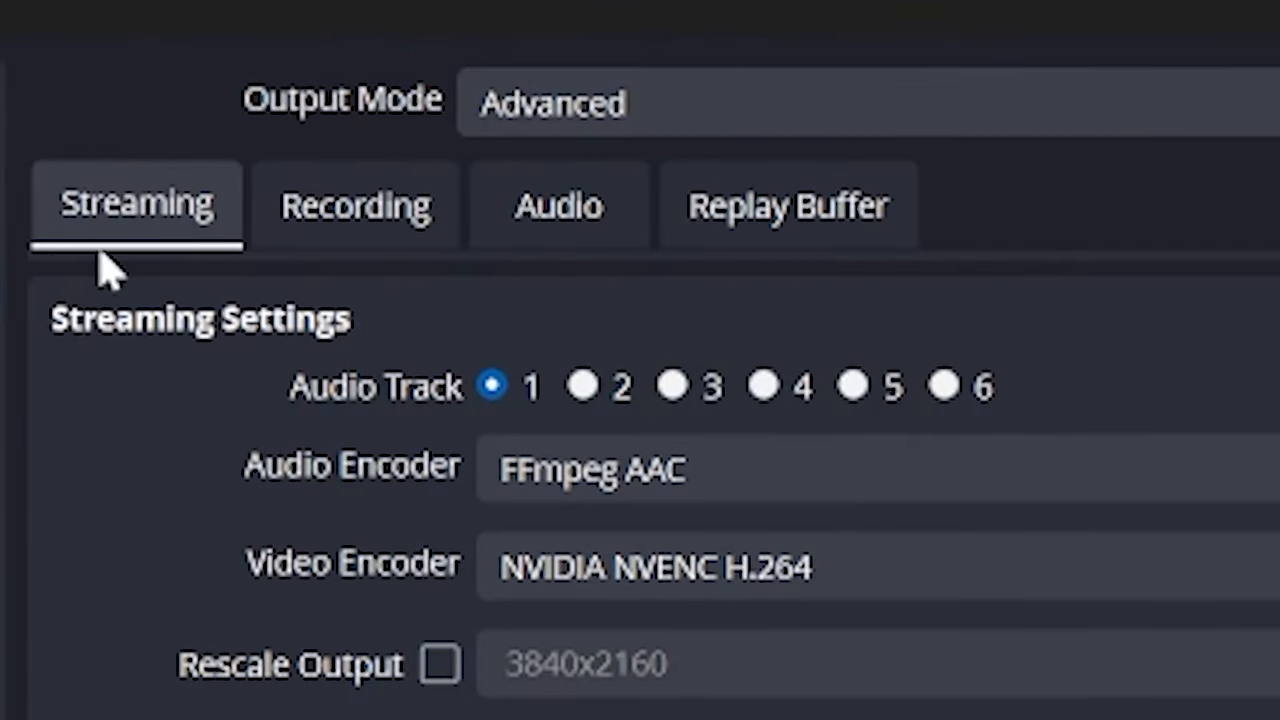
click(354, 204)
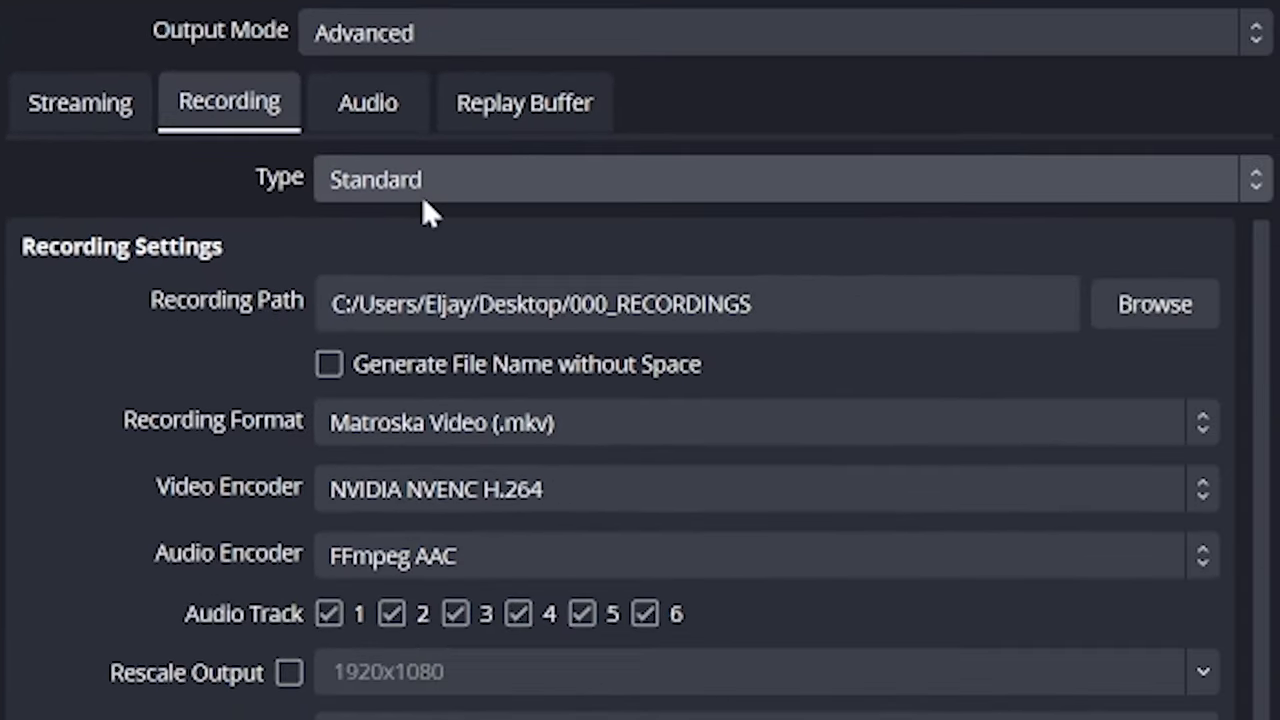
scroll(down, 3)
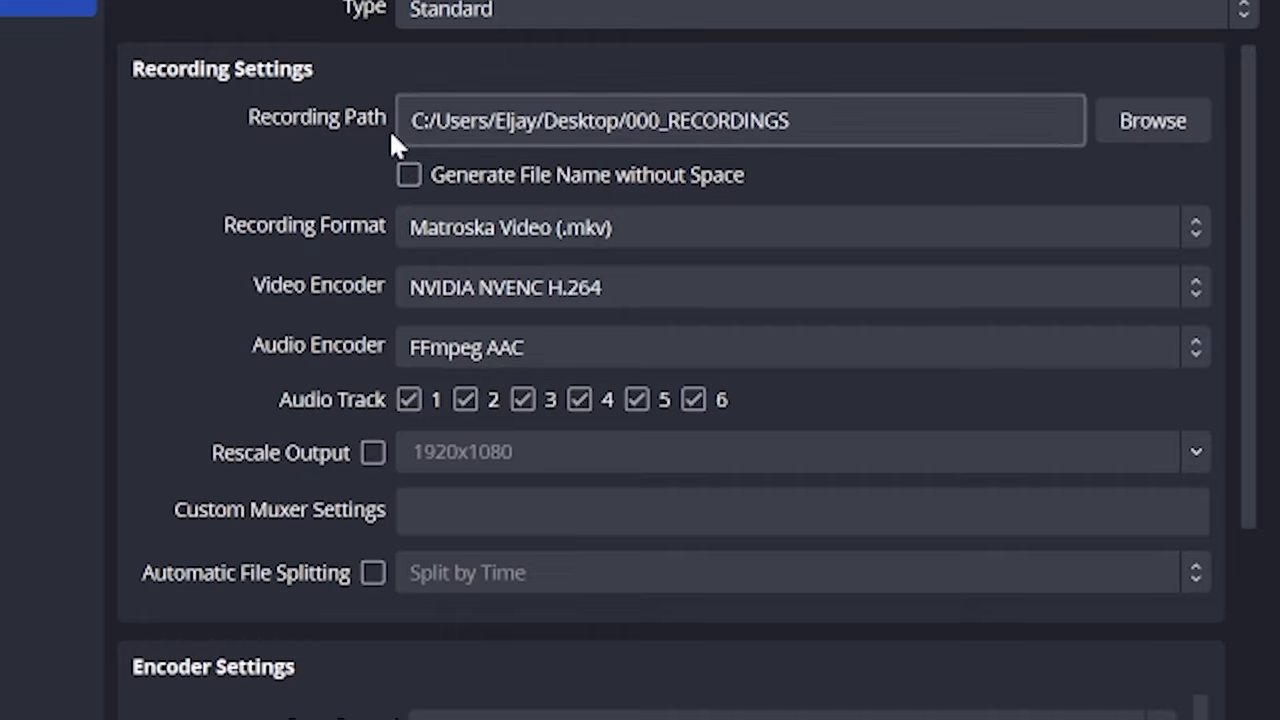
mouse_move(1246, 148)
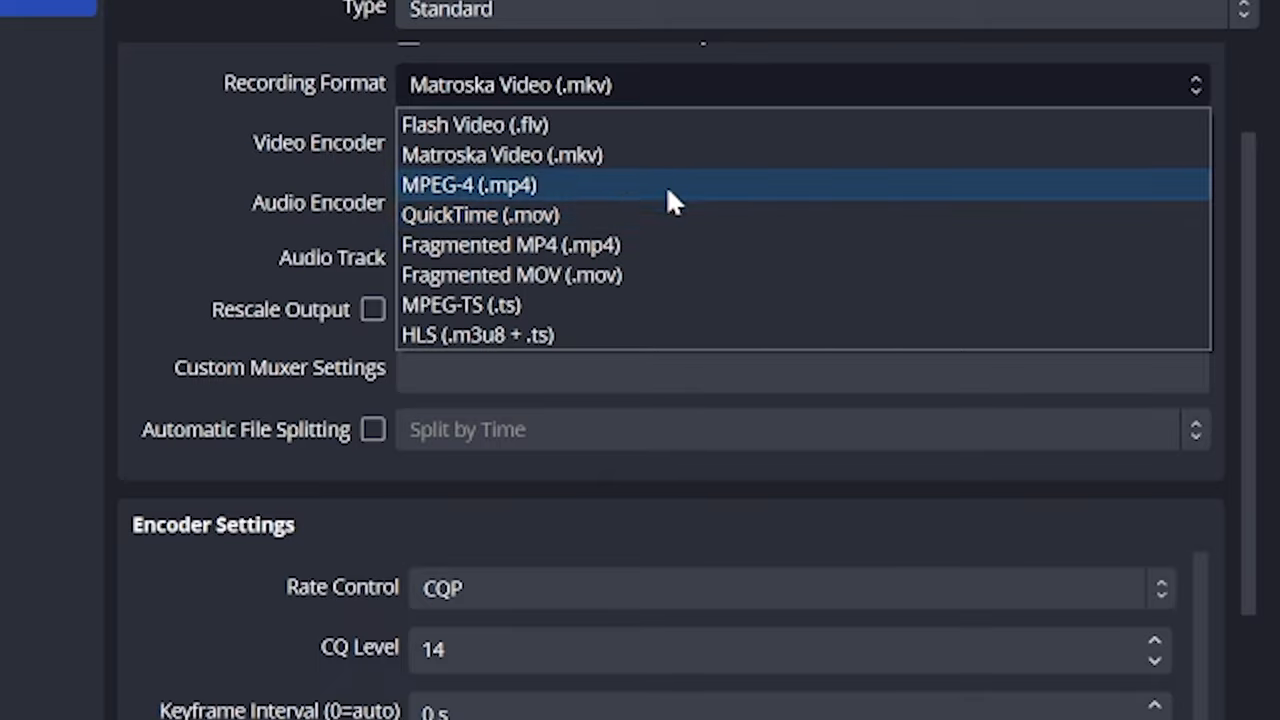
mouse_move(670, 214)
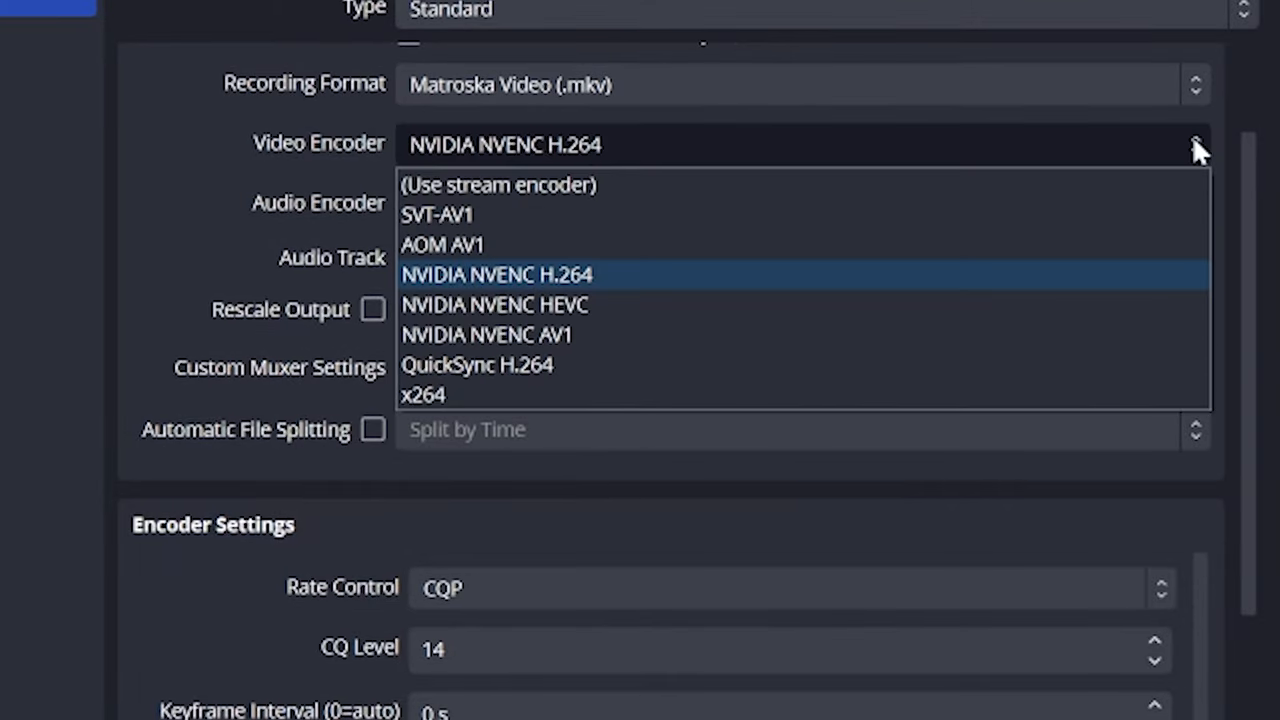
mouse_move(870, 440)
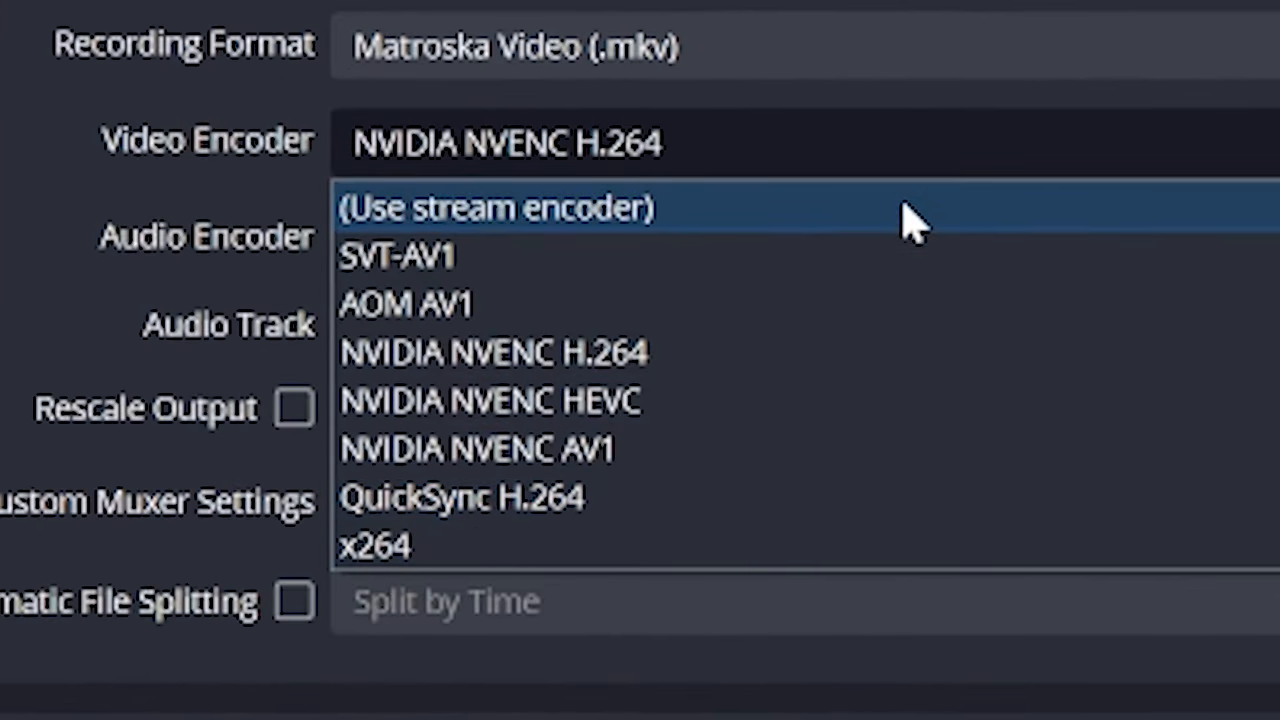
mouse_move(715, 516)
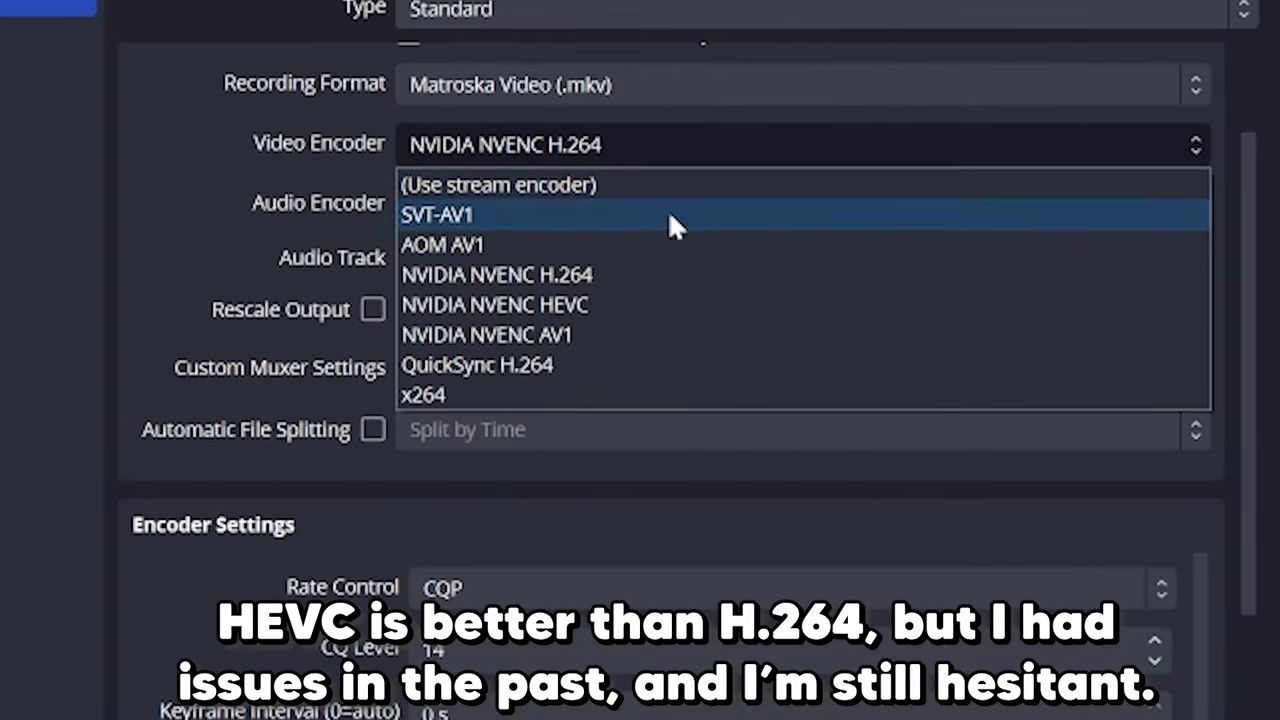
mouse_move(702, 288)
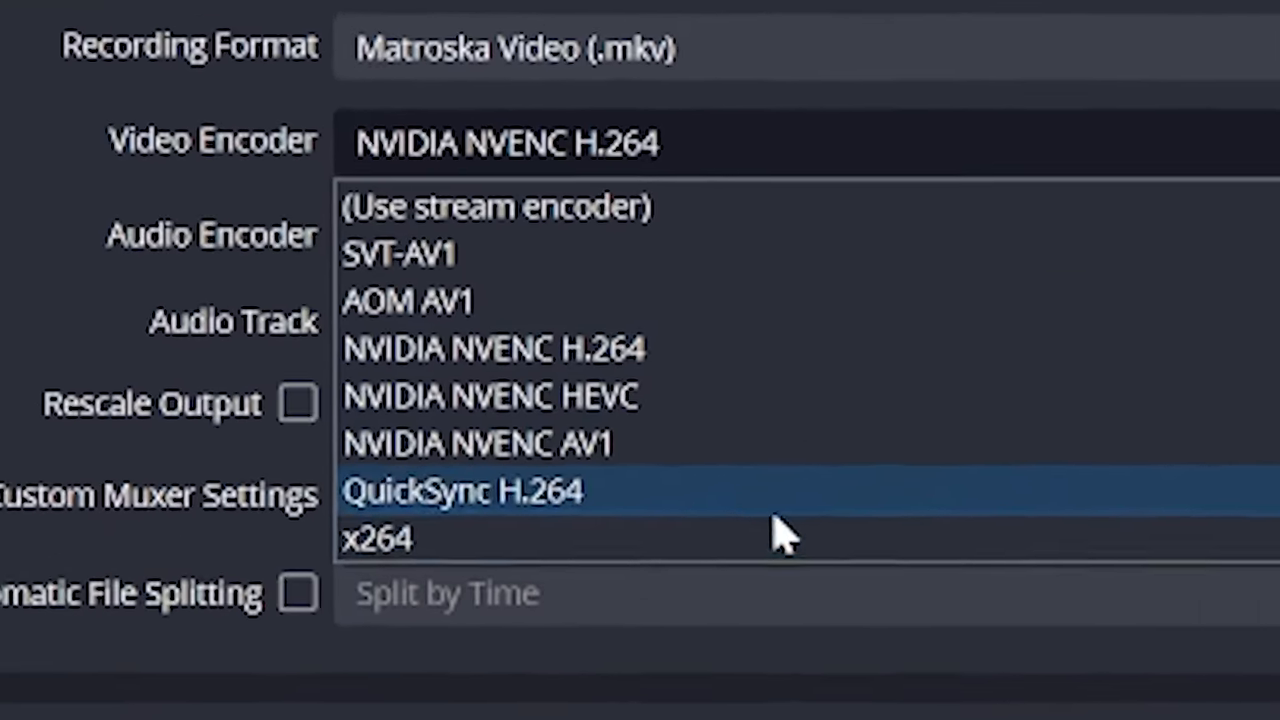
mouse_move(790, 365)
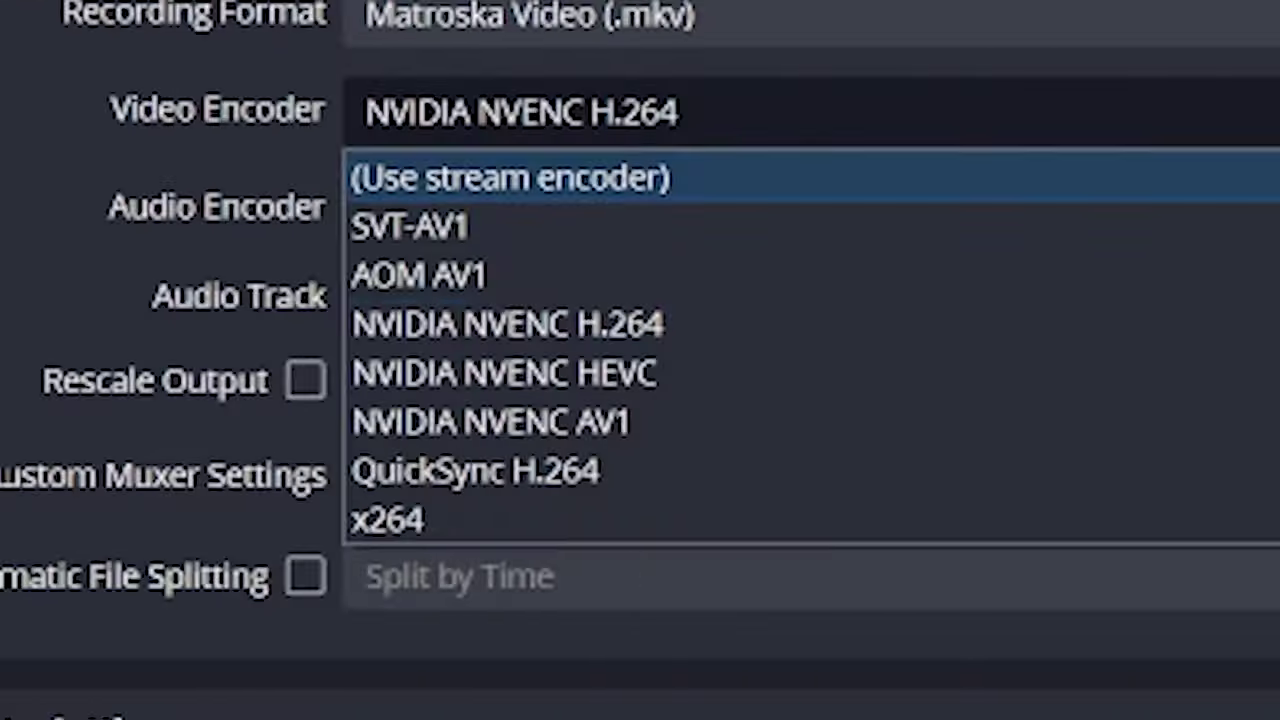
click(388, 521)
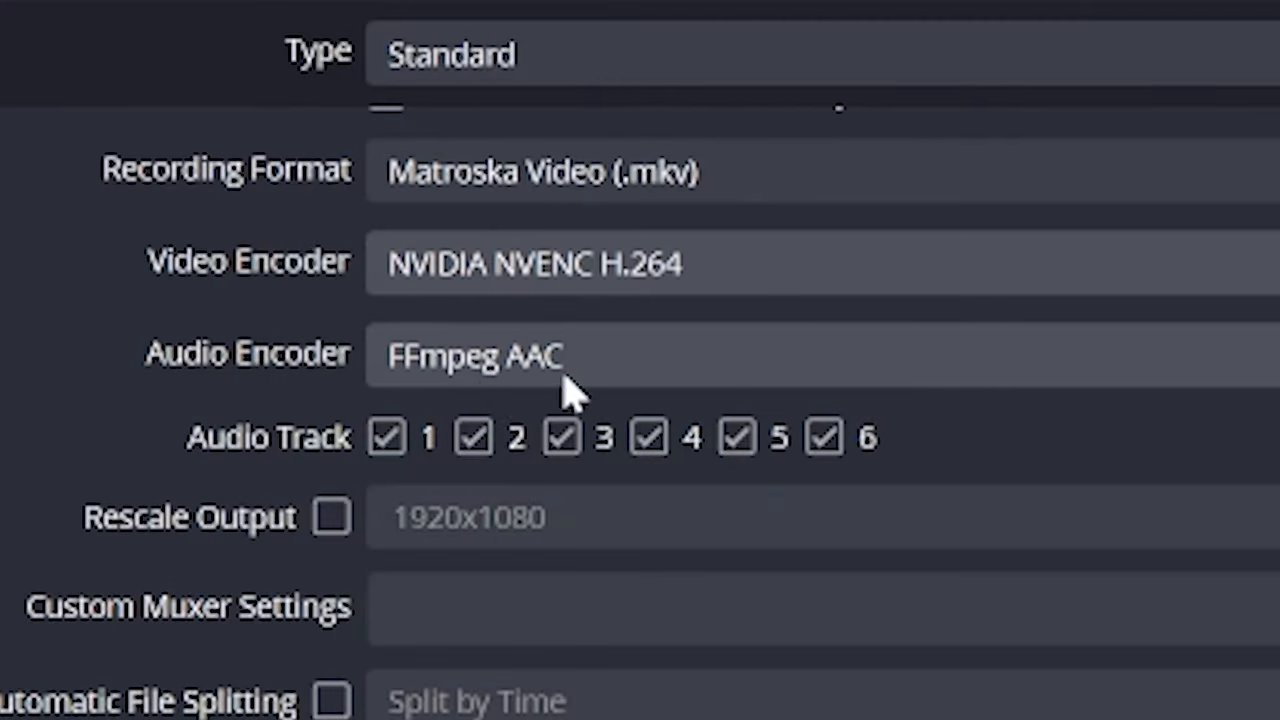
Toggle Audio Track 6 off for recordings, leaving tracks 1 through 5 enabled.
scroll(down, 3)
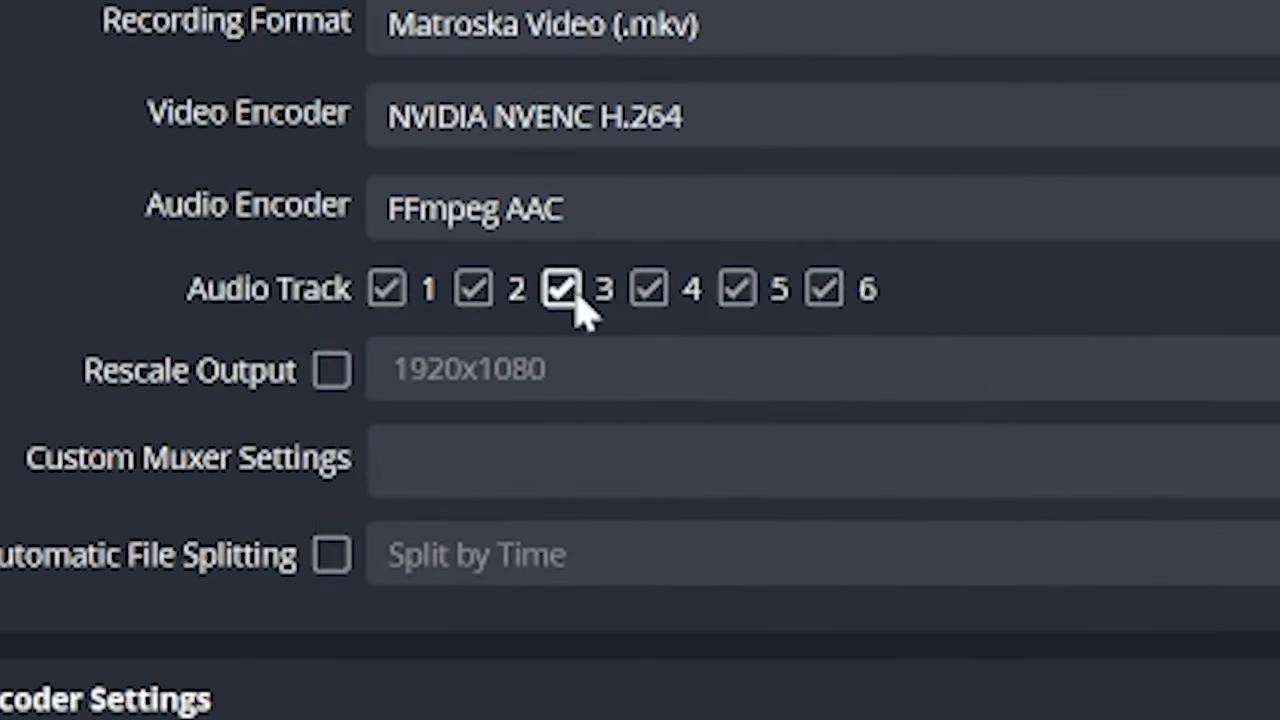
click(817, 289)
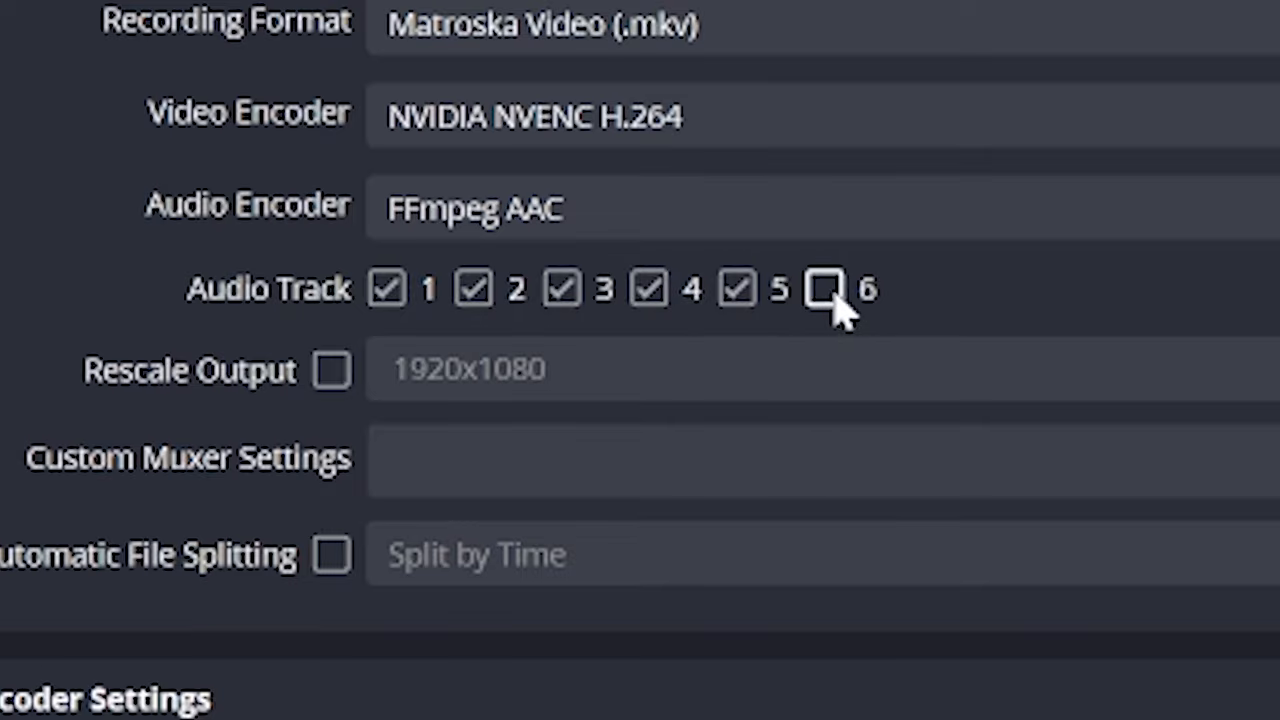
click(819, 289)
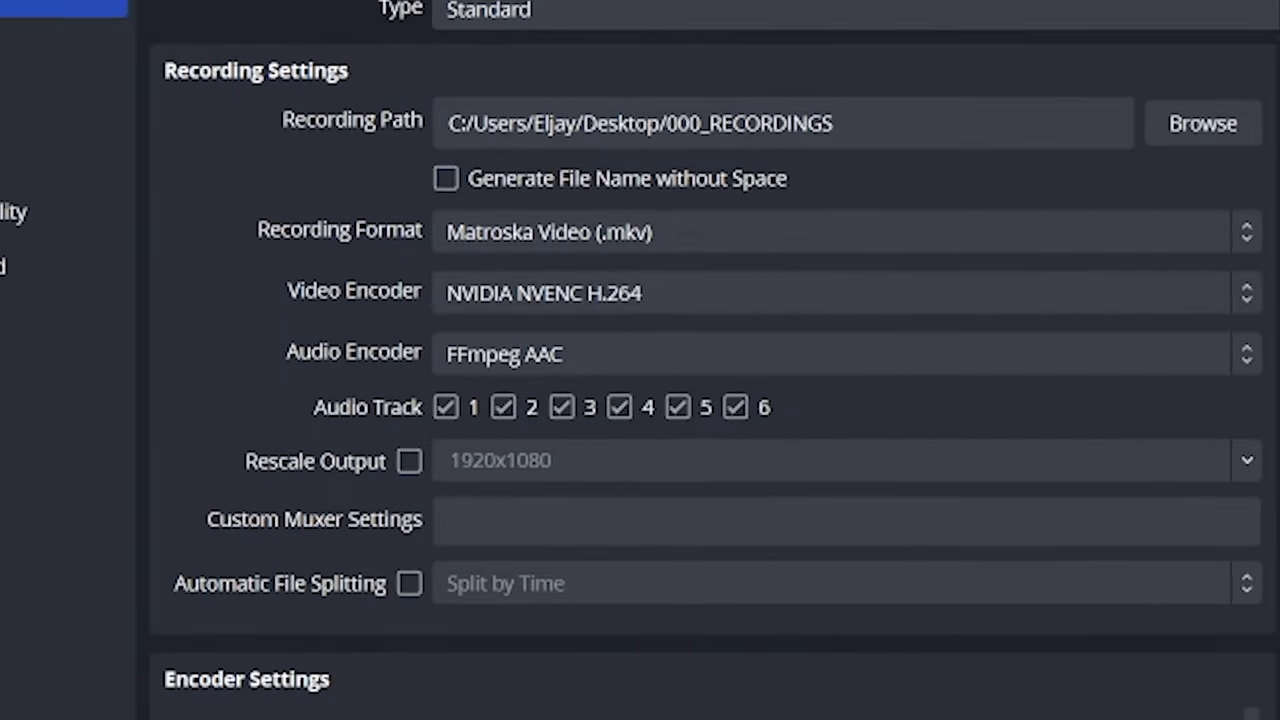
scroll(down, 3)
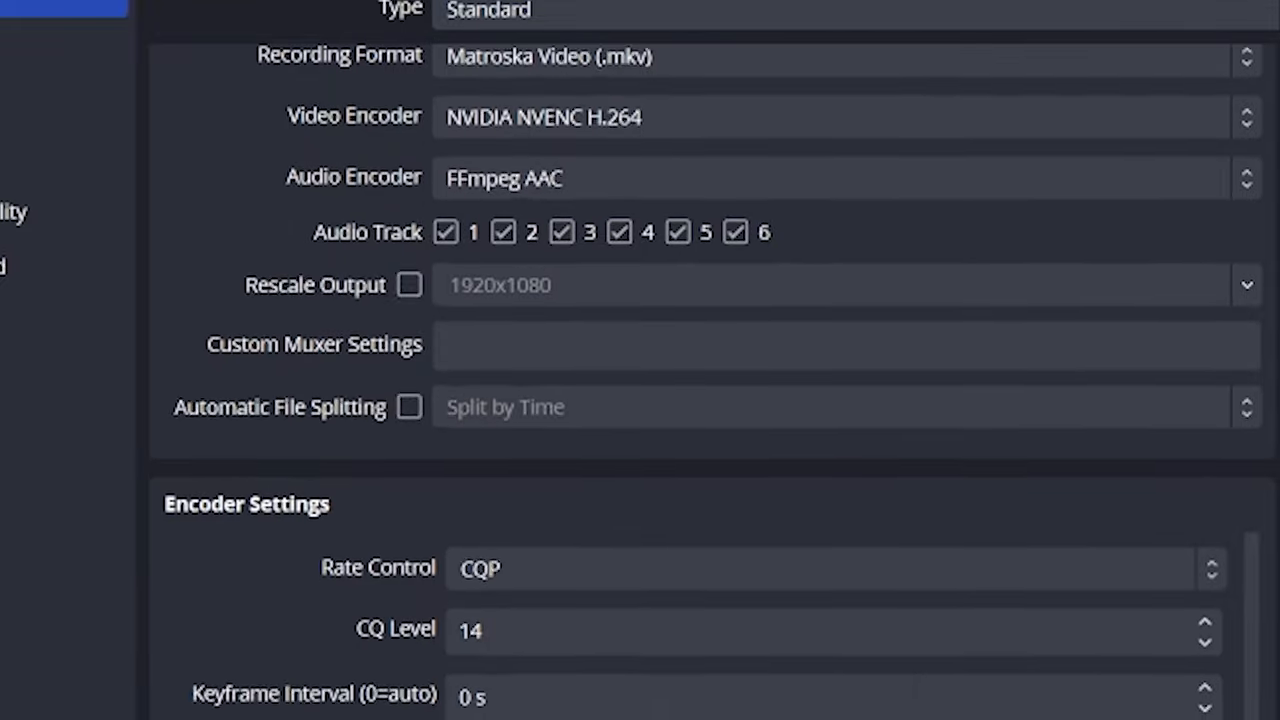
scroll(down, 3)
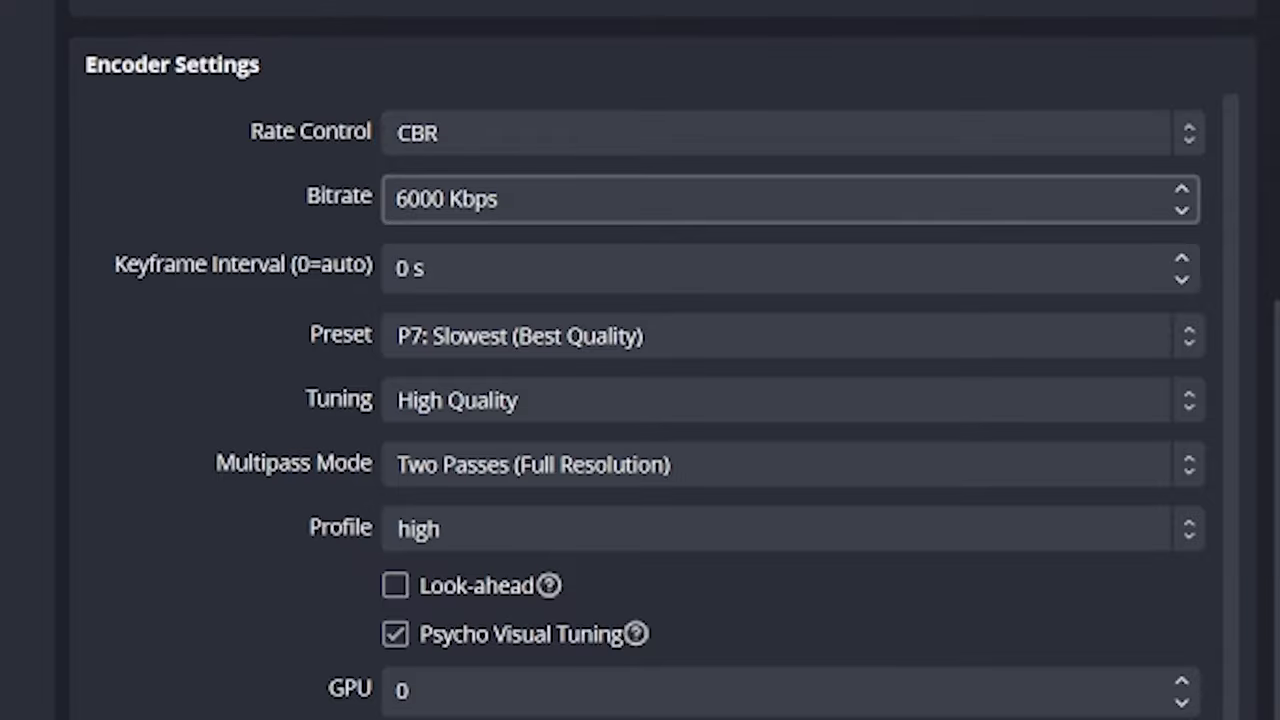
Try CBR bitrates of 15000, 18000 and 16000 Kbps for the recording encoder.
text(150)
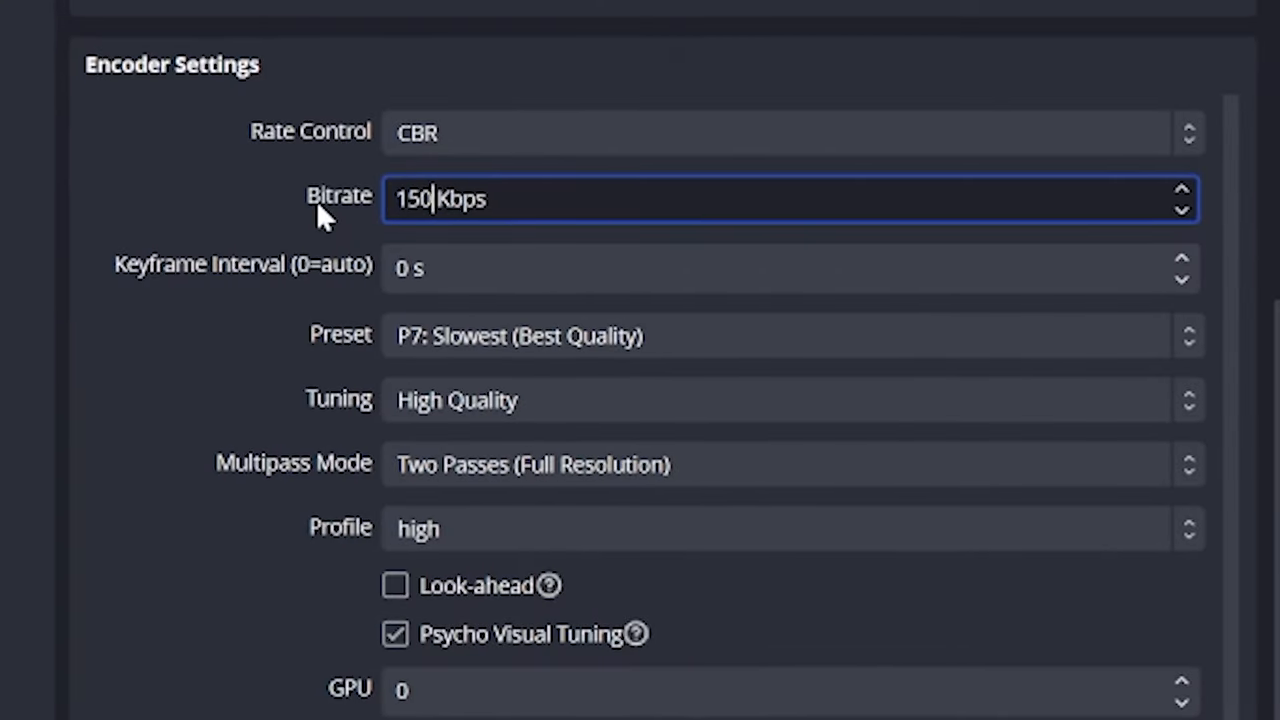
text(15000)
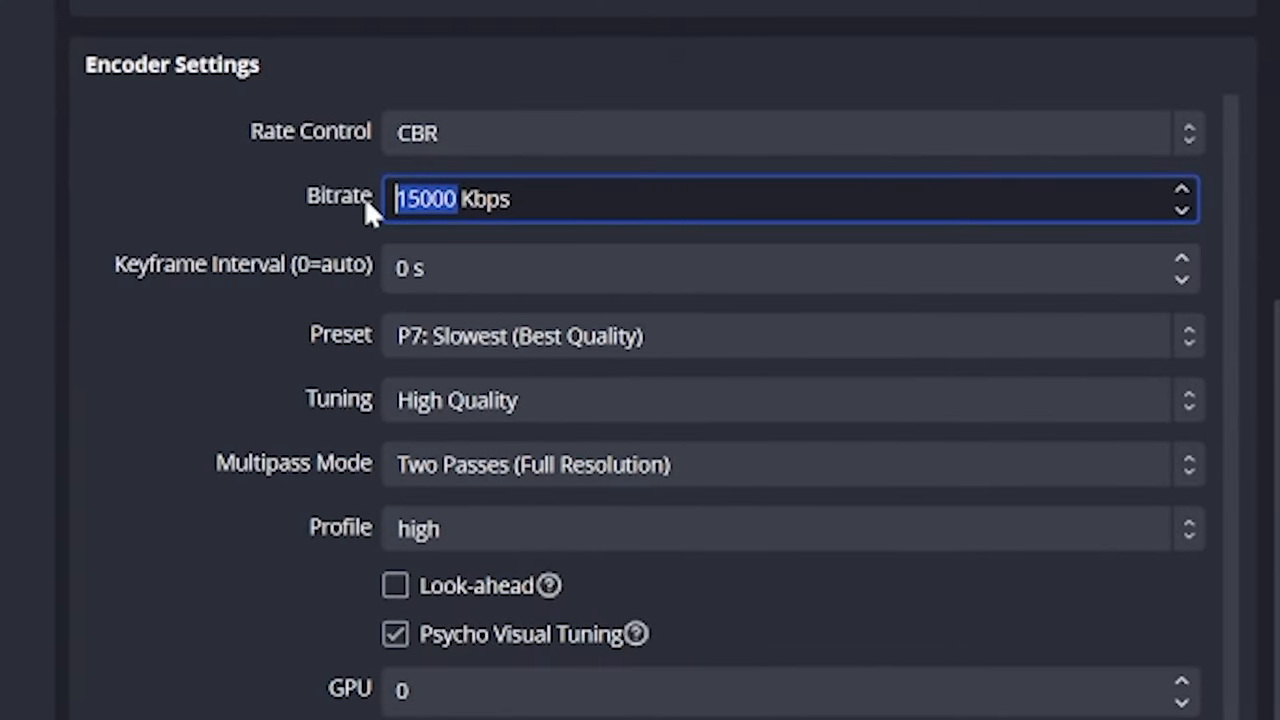
text(18000)
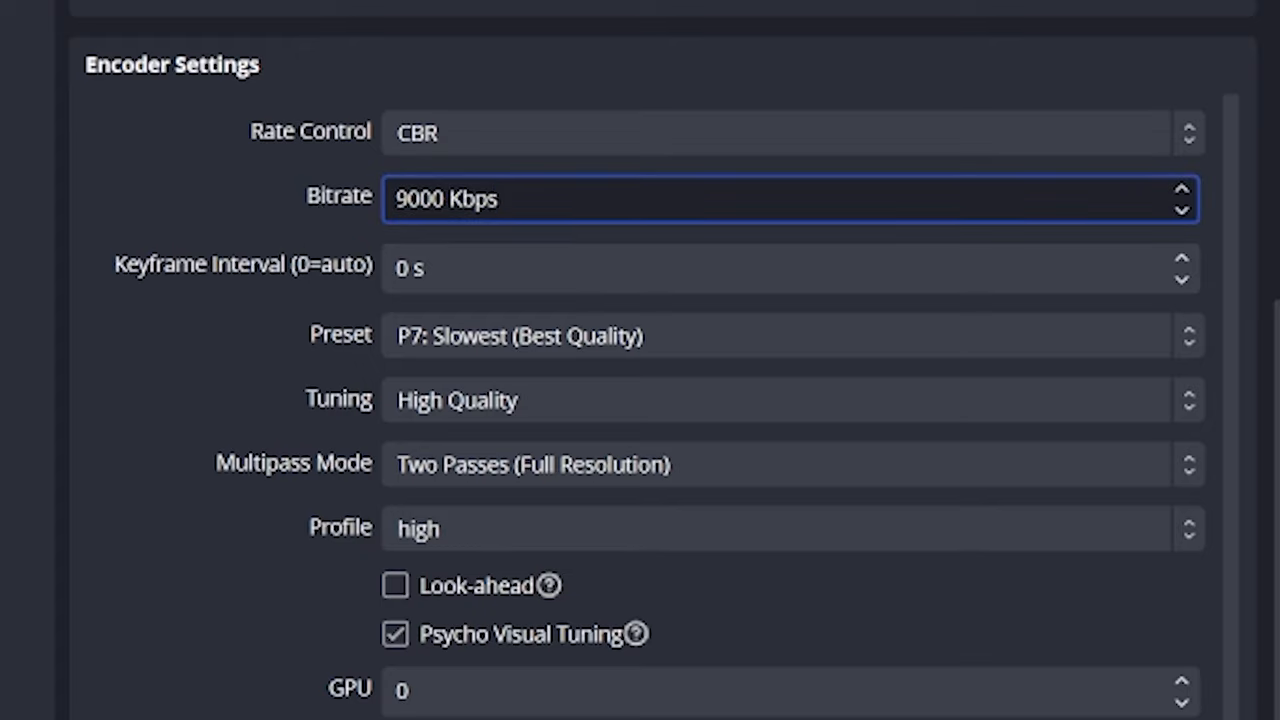
click(1181, 190)
text(1)
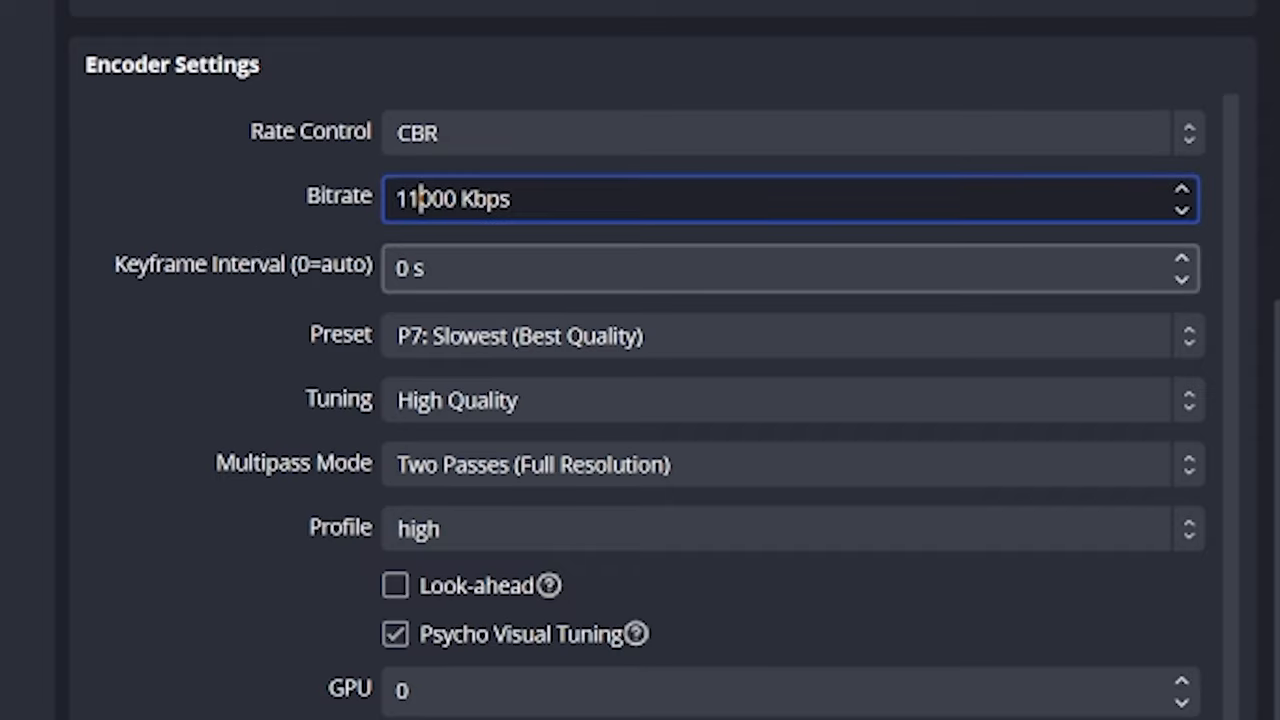
text(16000)
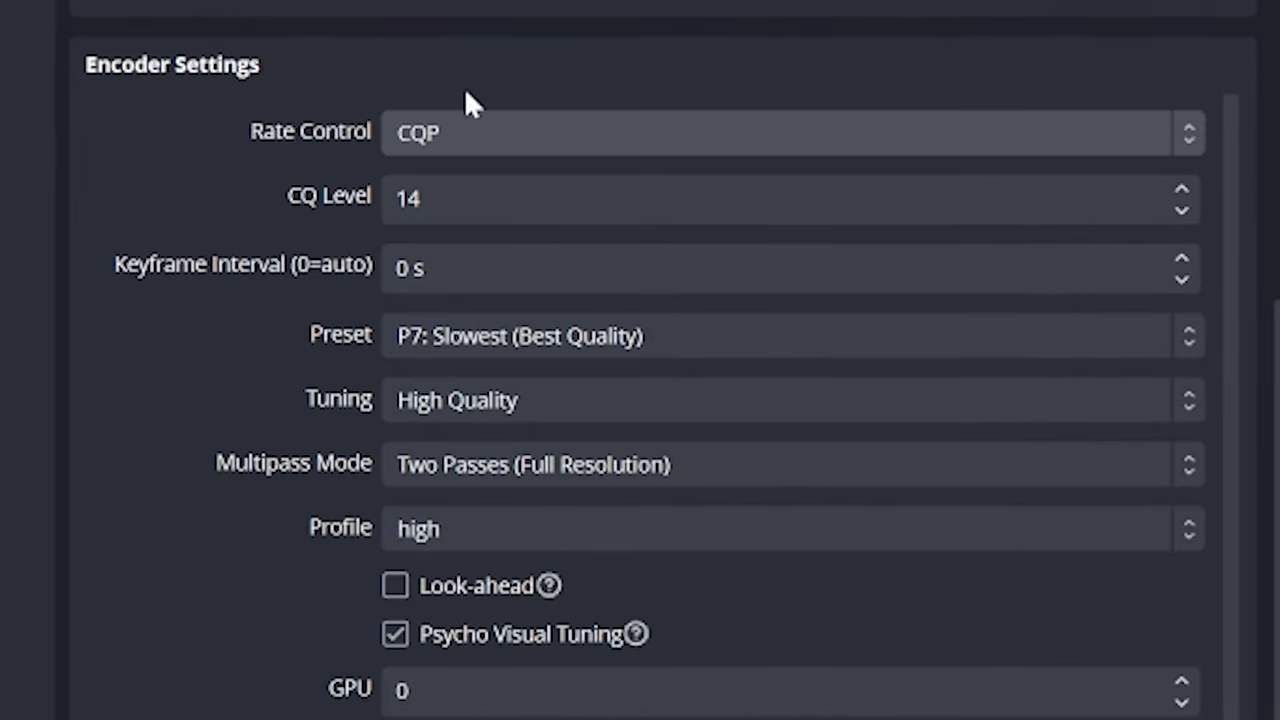
mouse_move(435, 120)
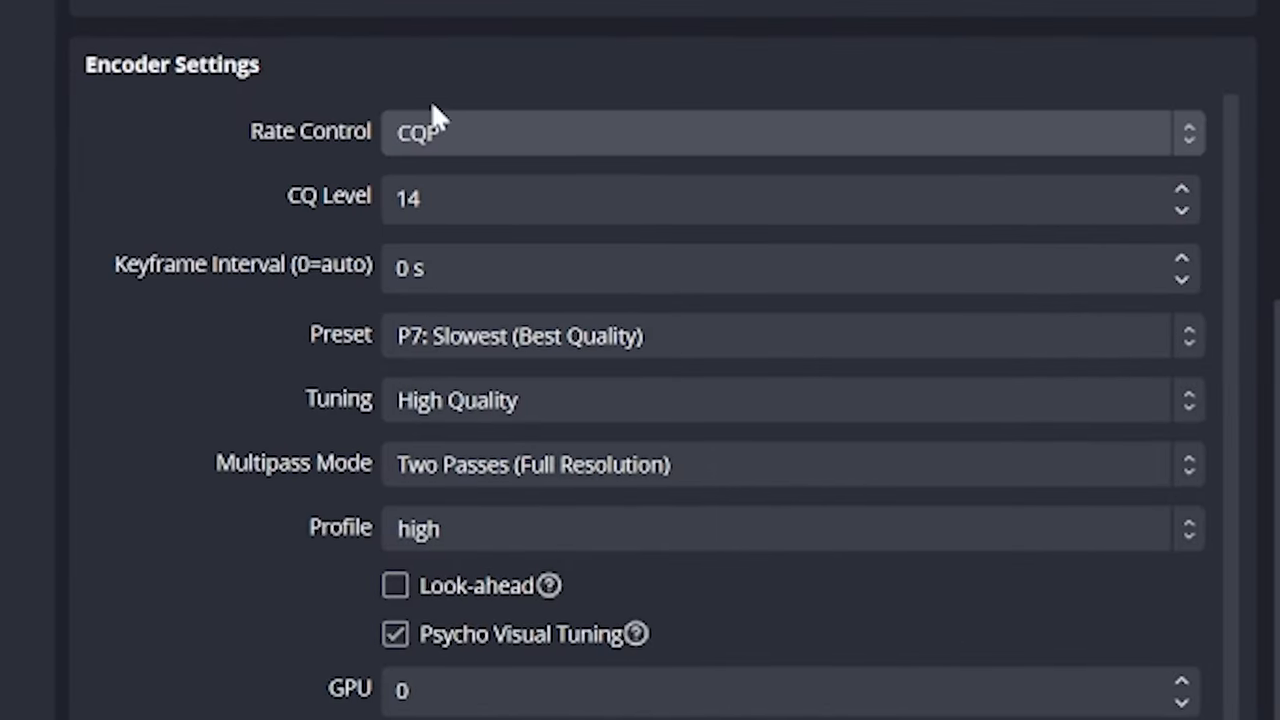
mouse_move(310, 223)
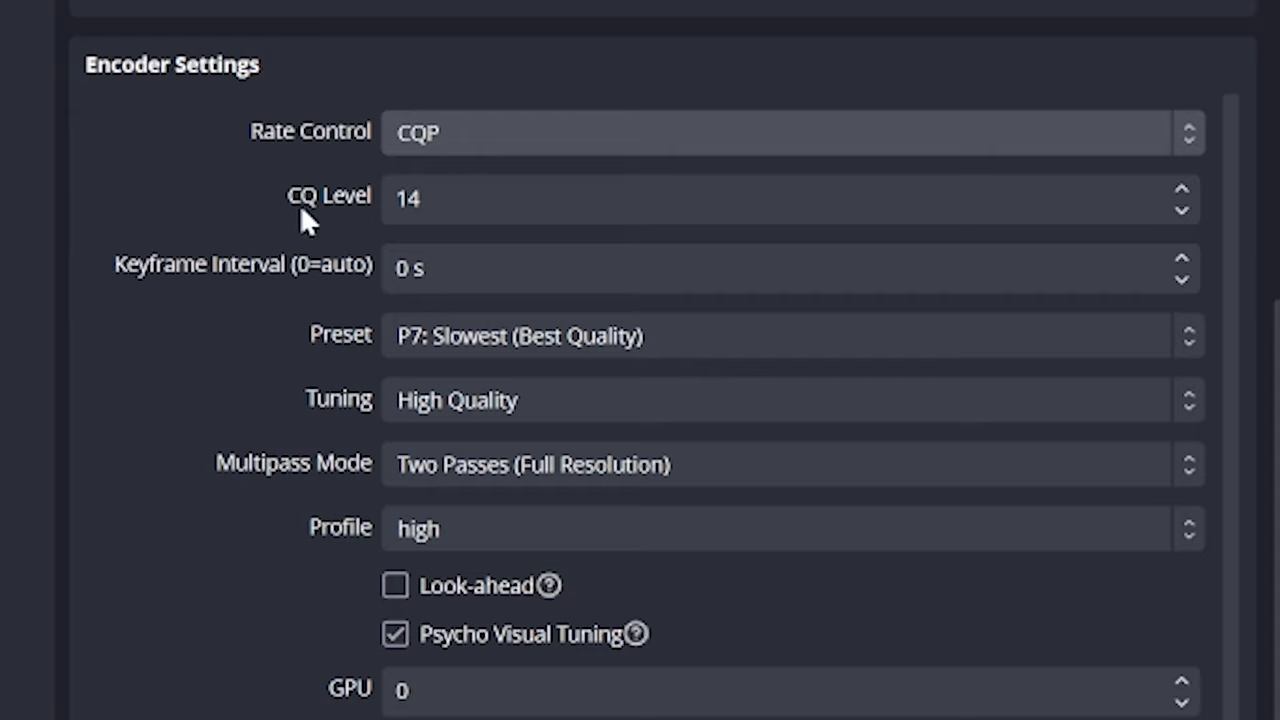
Step the CQ level up and down and try values 20 and 1 before settling.
click(1183, 208)
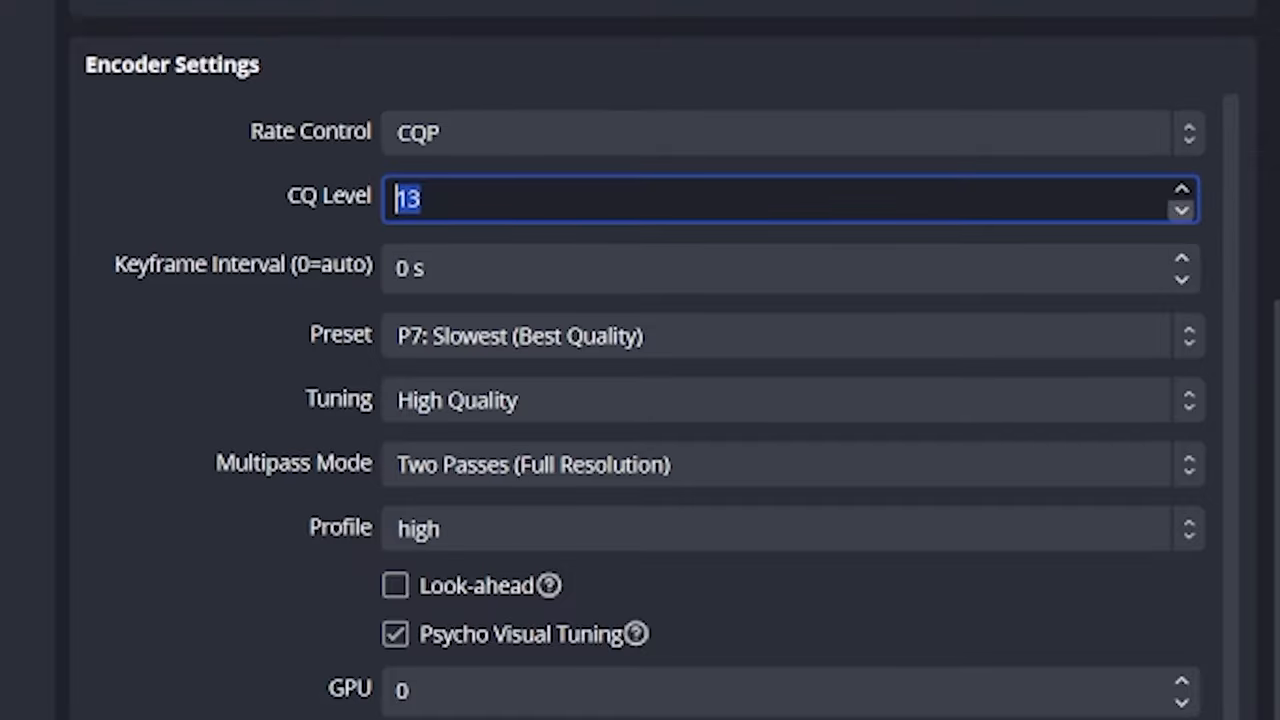
click(1181, 190)
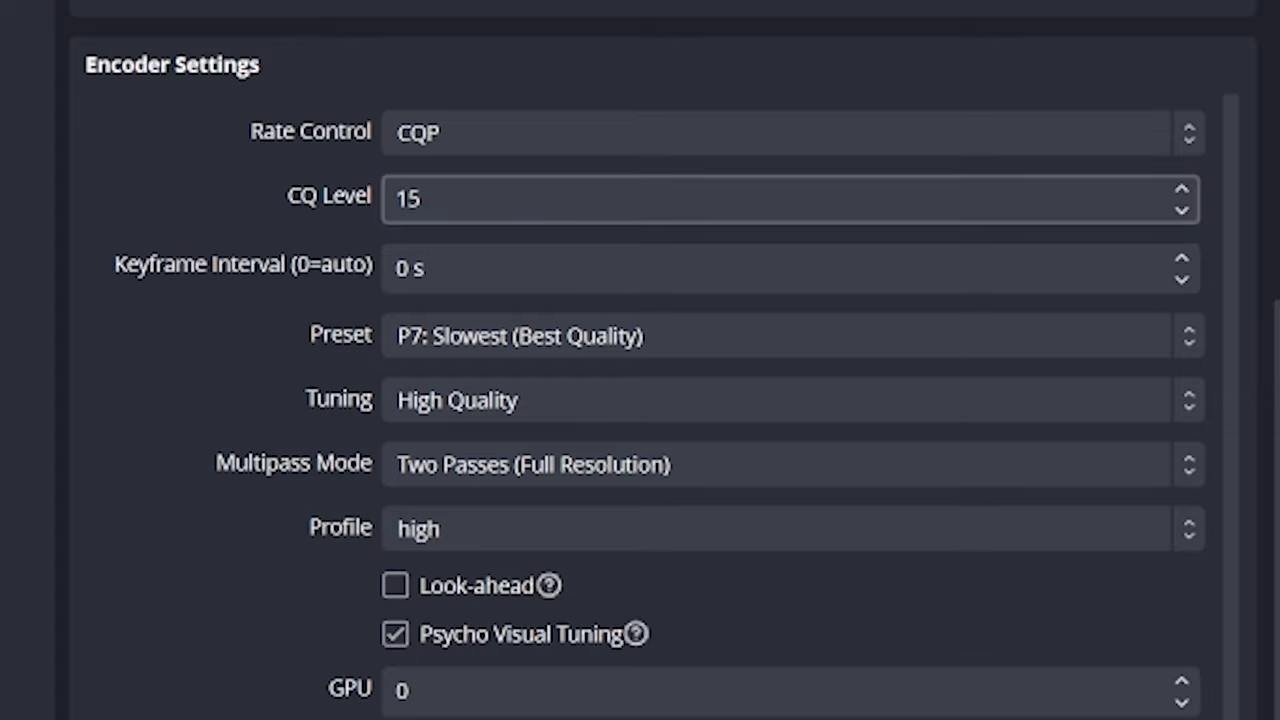
text(20)
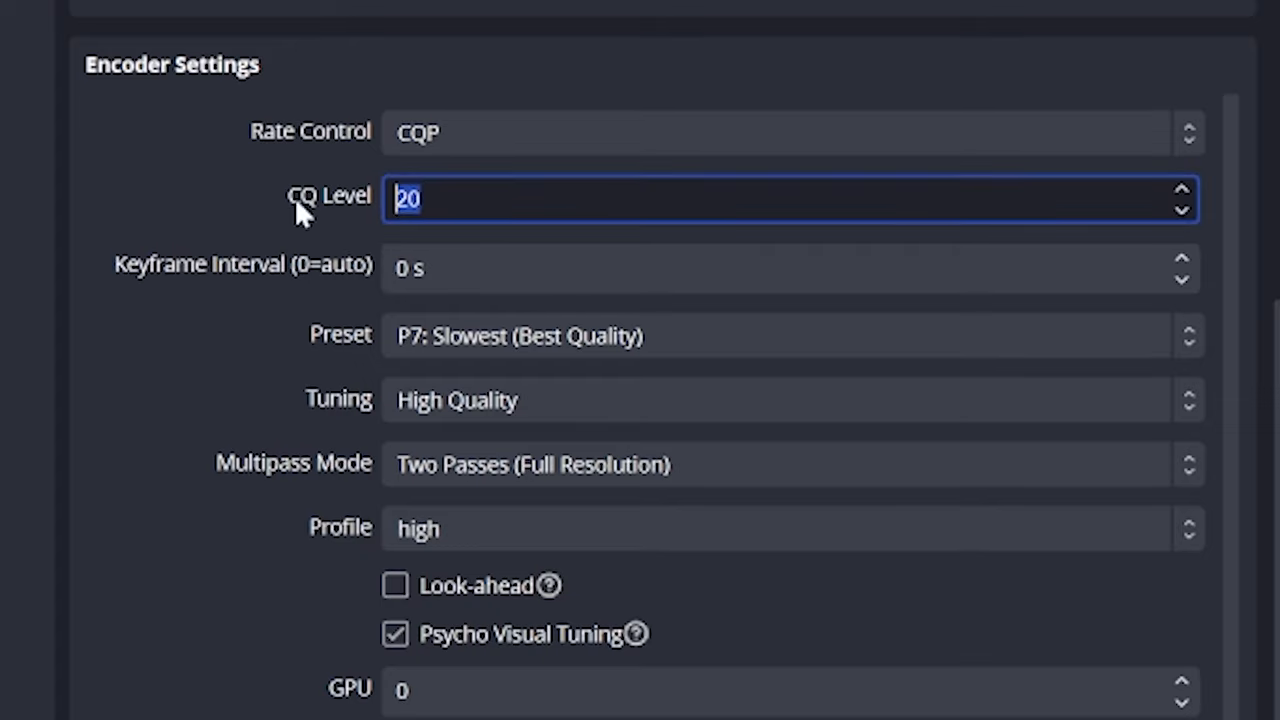
text(15)
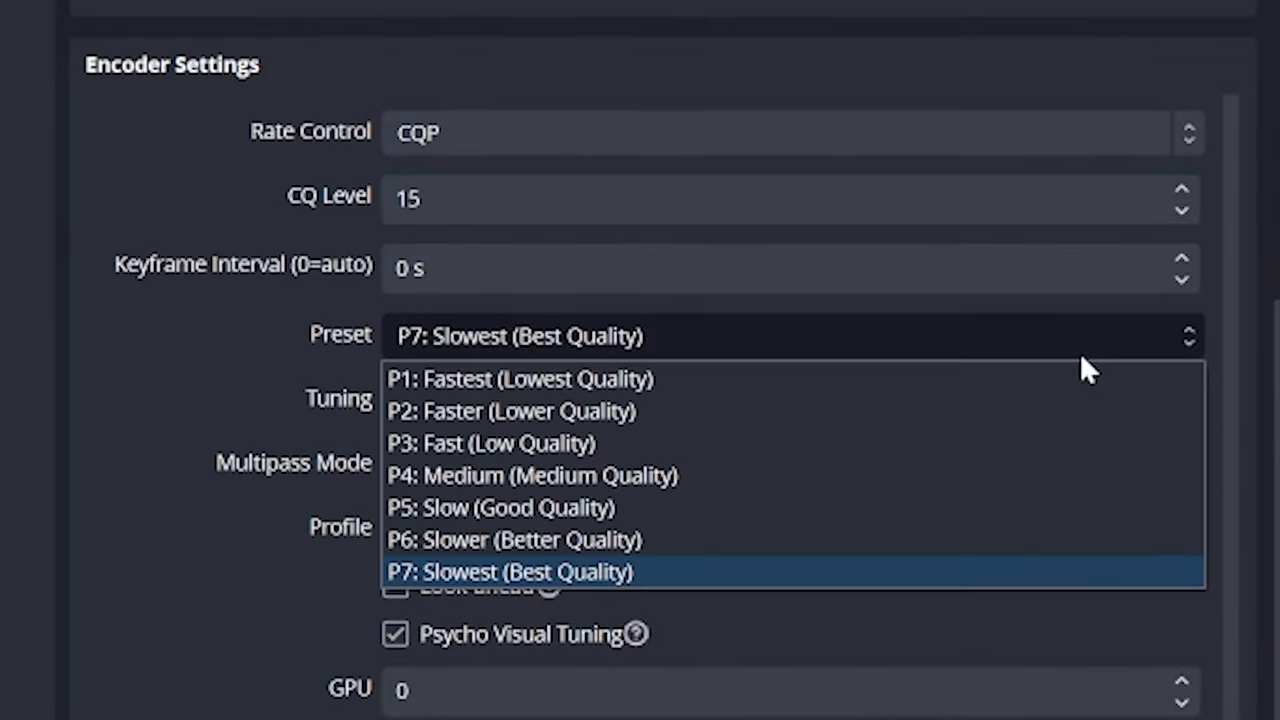
mouse_move(660, 582)
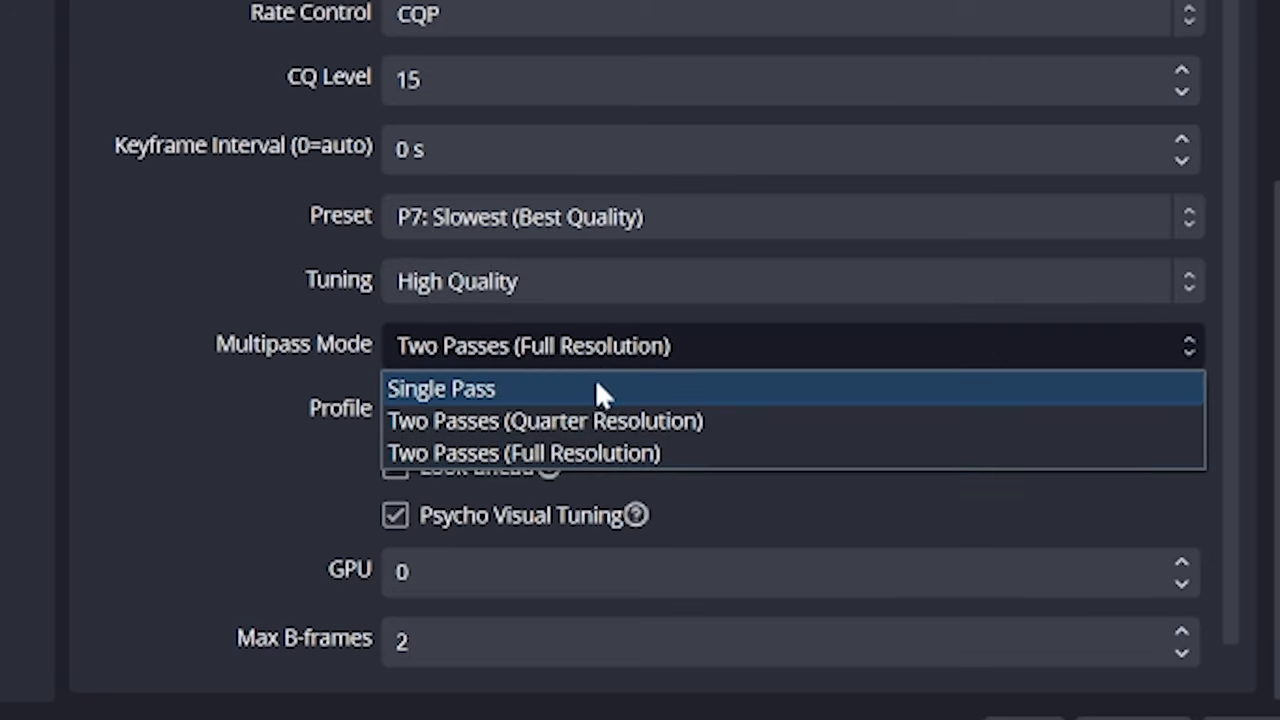
mouse_move(760, 435)
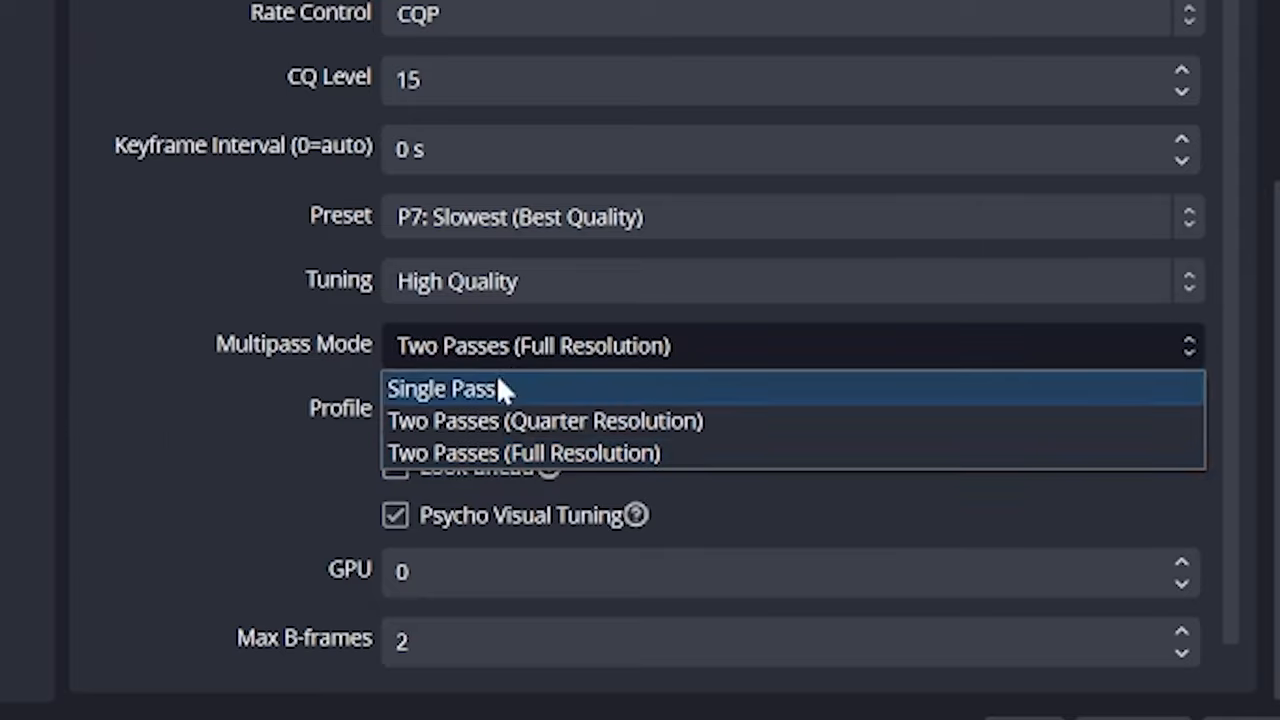
click(440, 389)
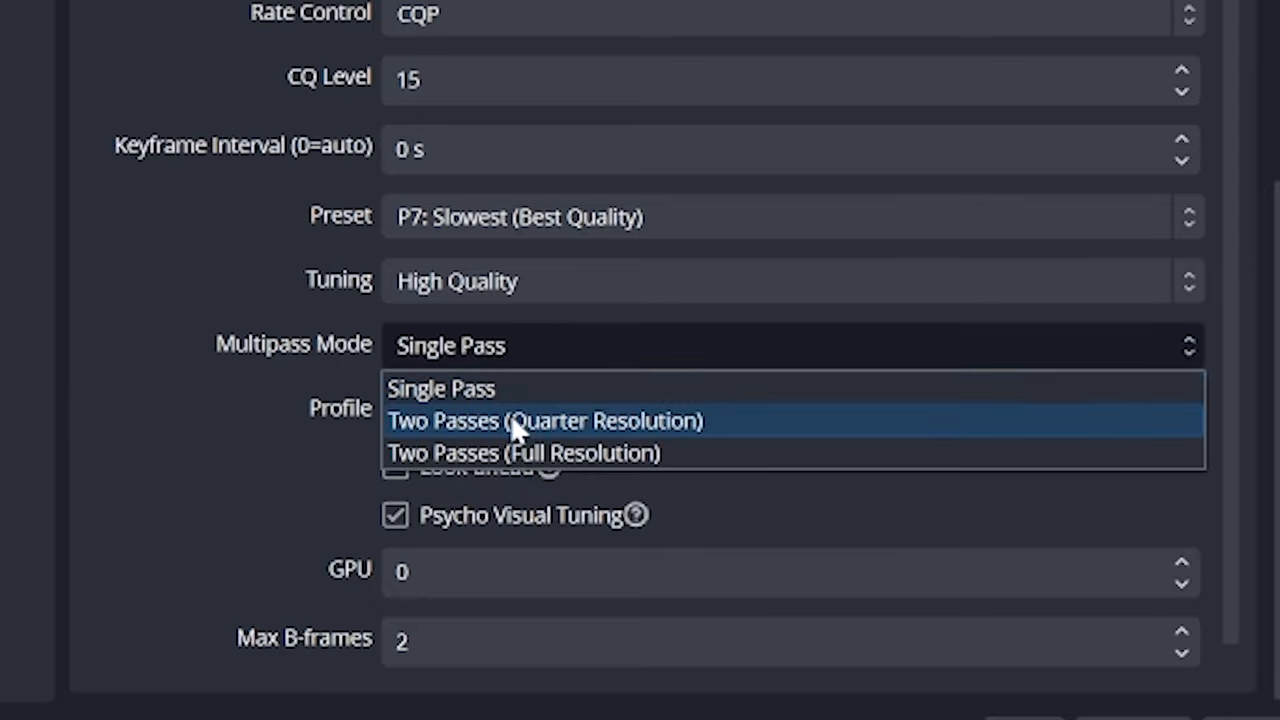
click(523, 453)
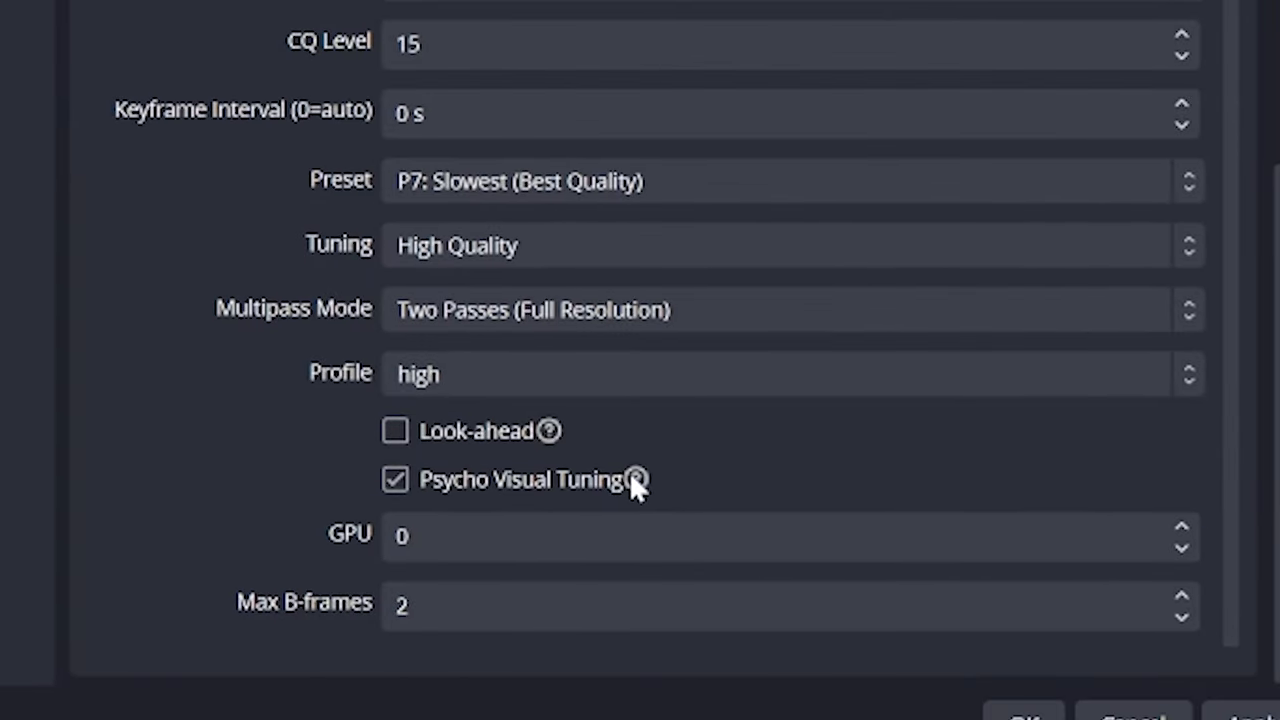
mouse_move(652, 494)
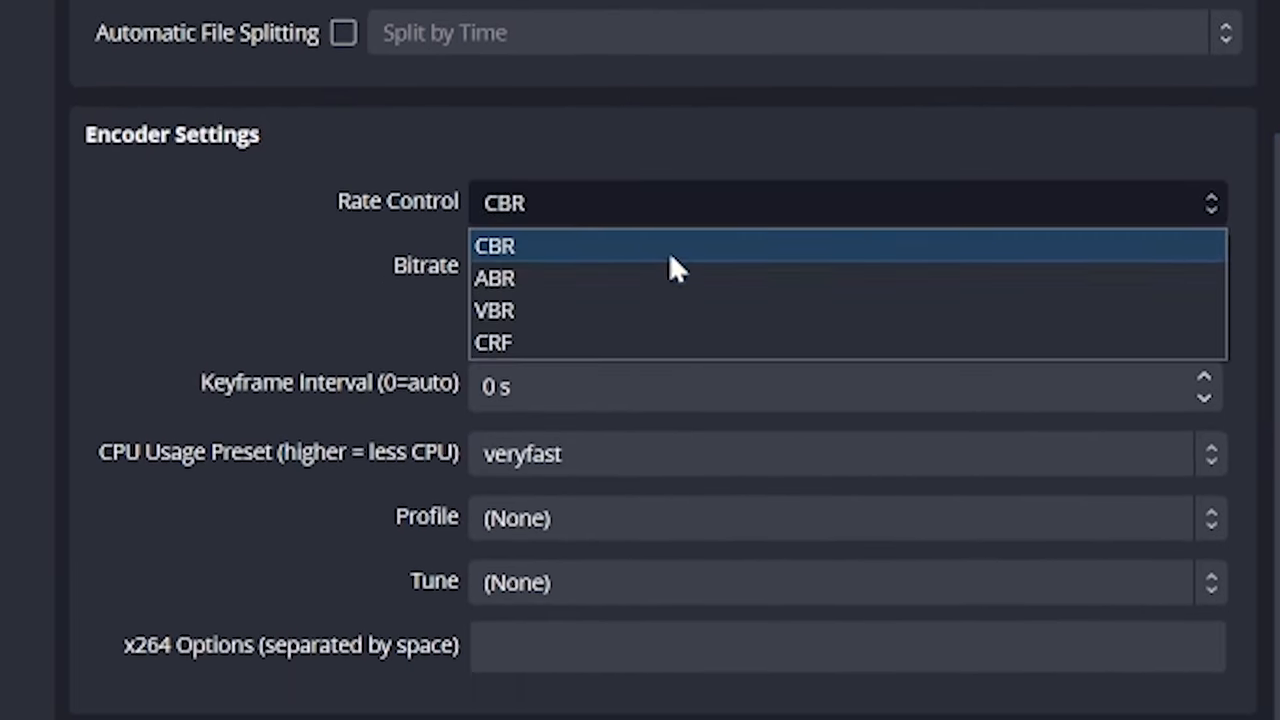
Switch the x264 recording encoder to CRF rate control with a CRF of 14.
click(493, 342)
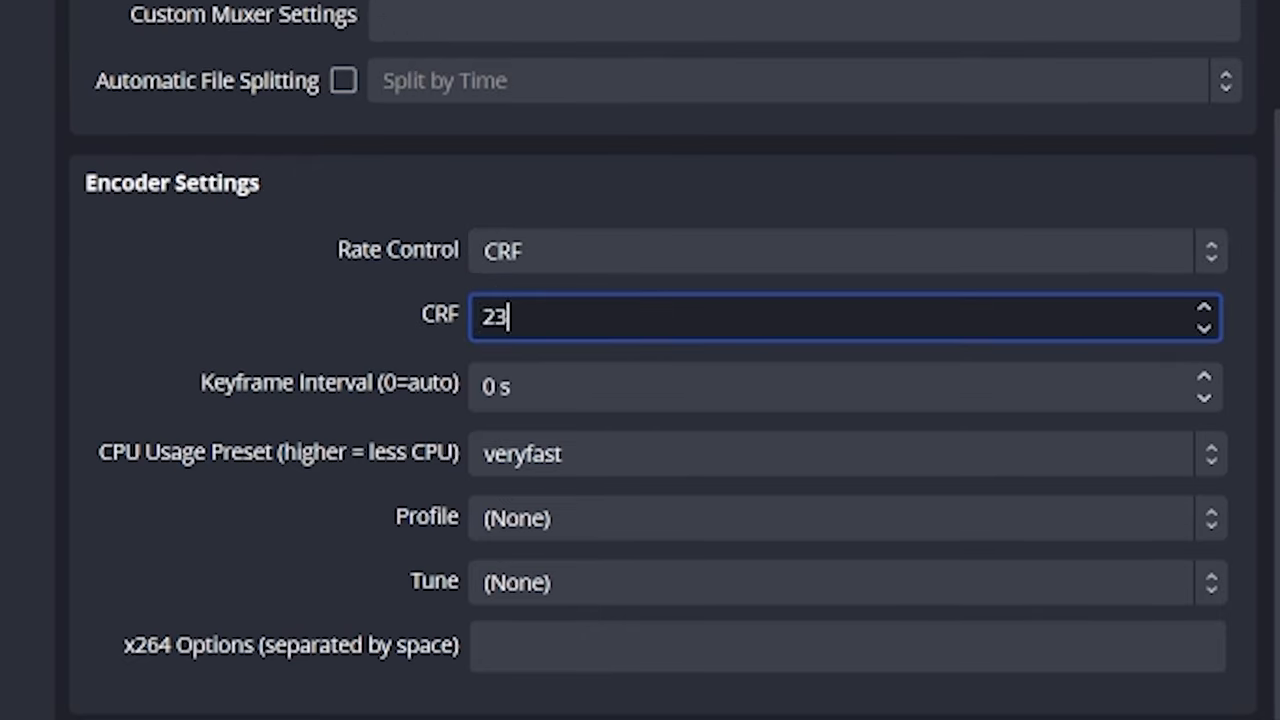
text(14)
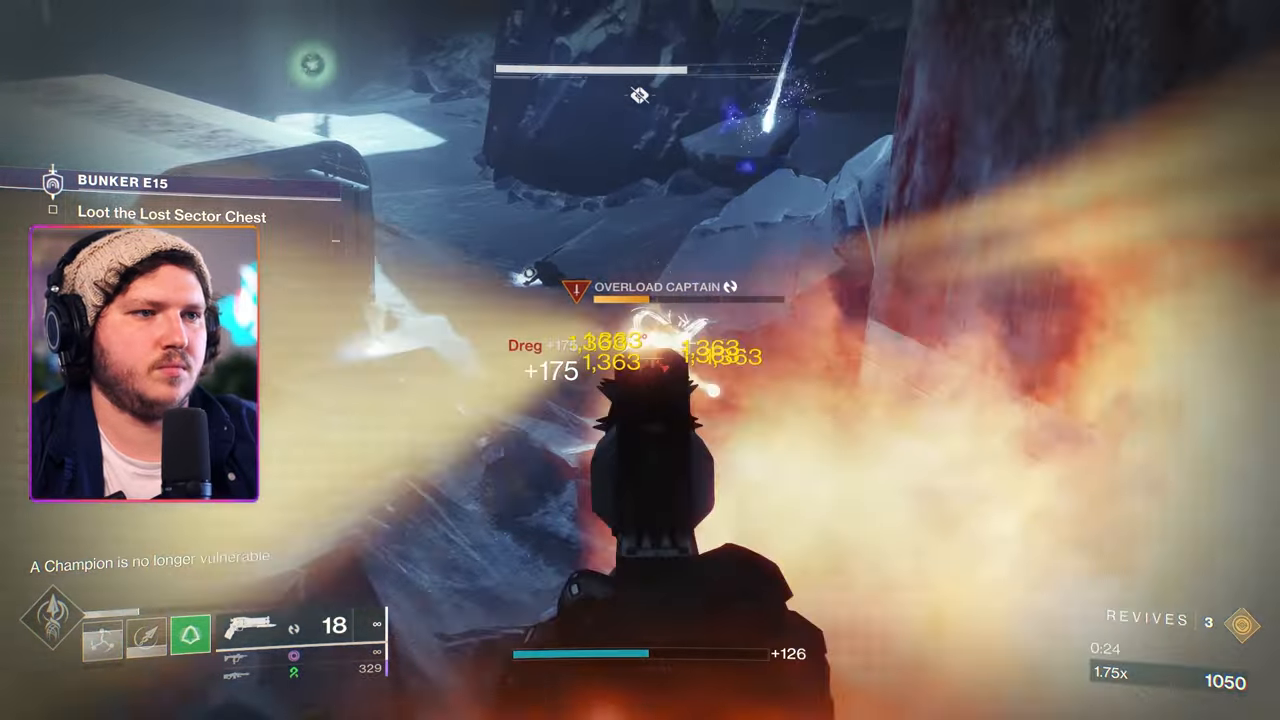
click(650, 380)
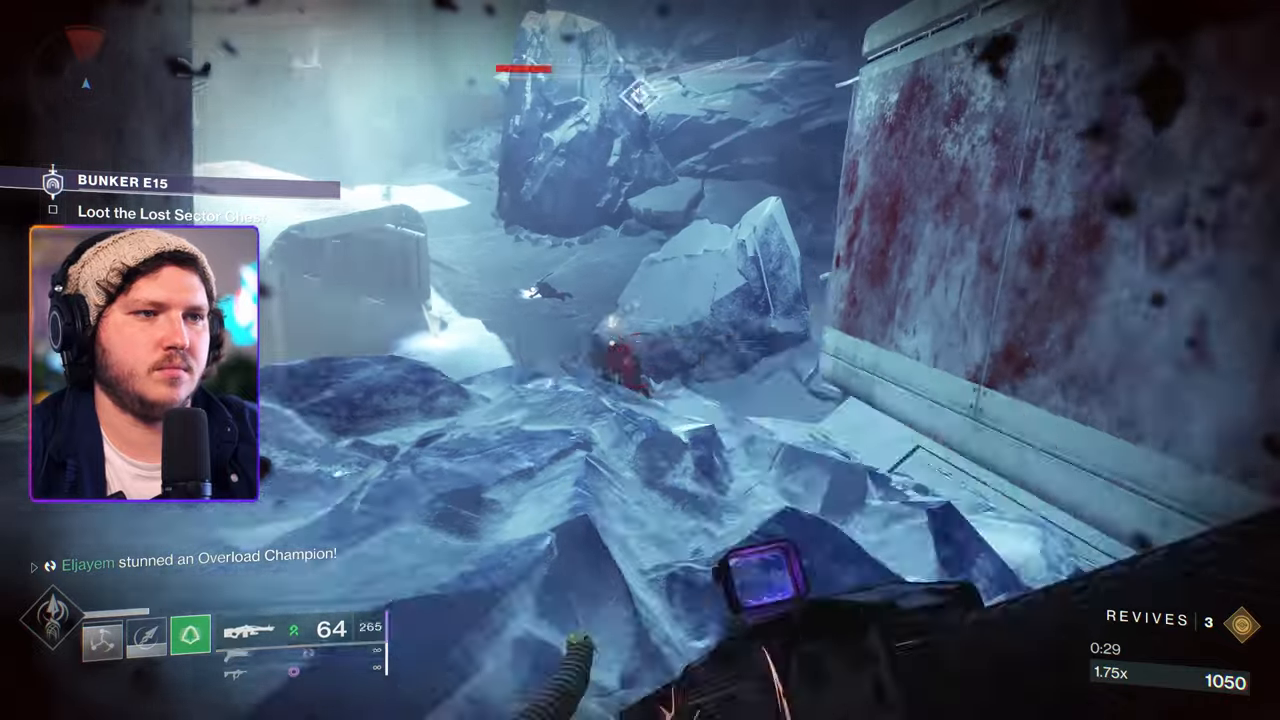
click(640, 360)
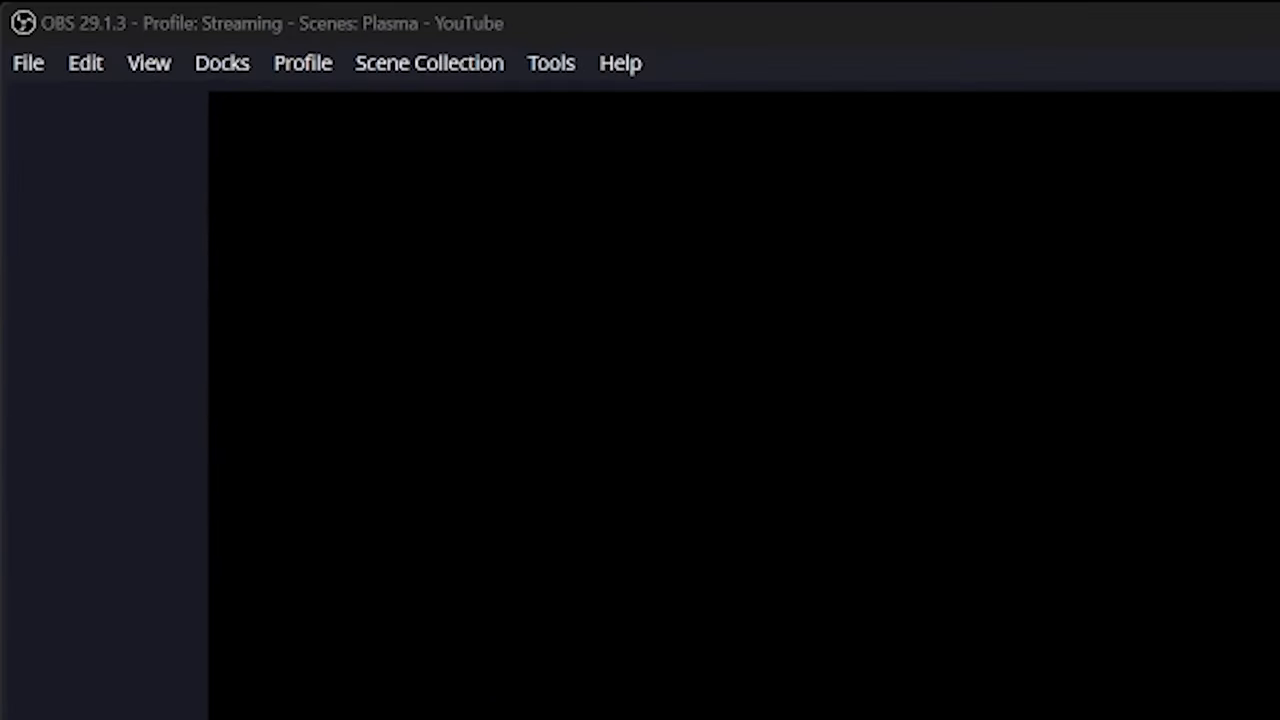
Look through the View menu's interface display options in the main window.
click(148, 62)
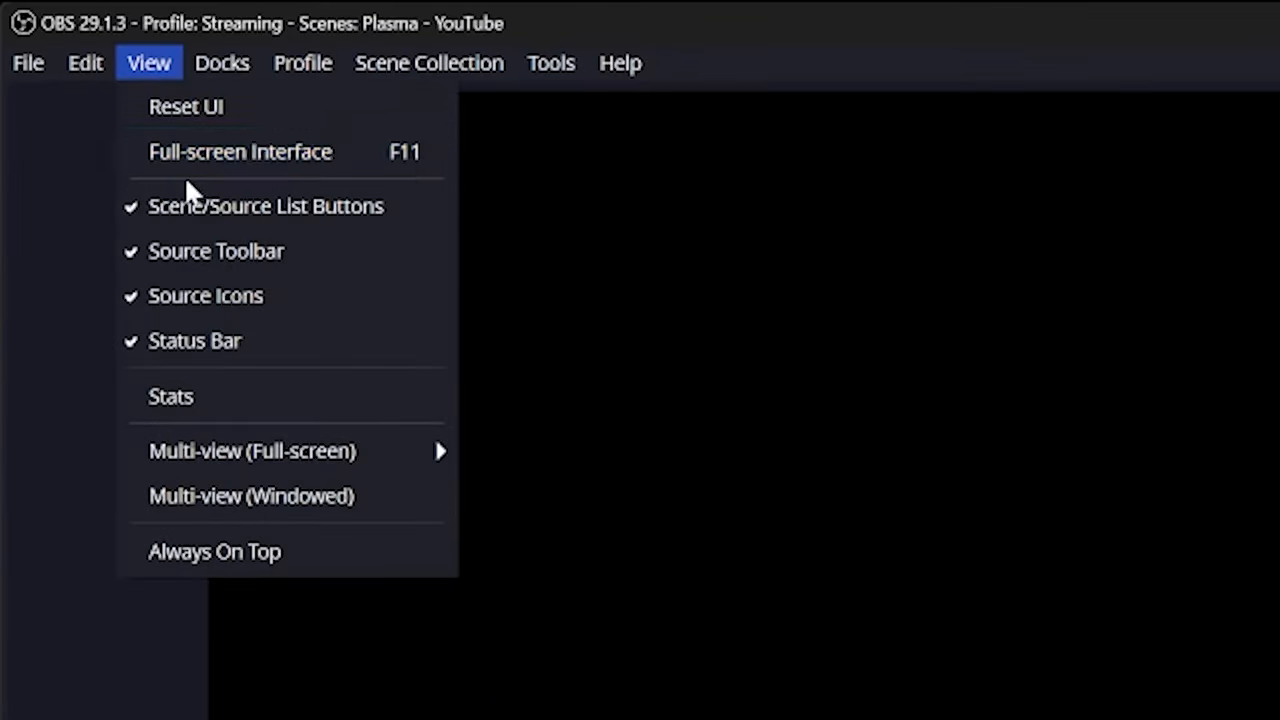
click(171, 396)
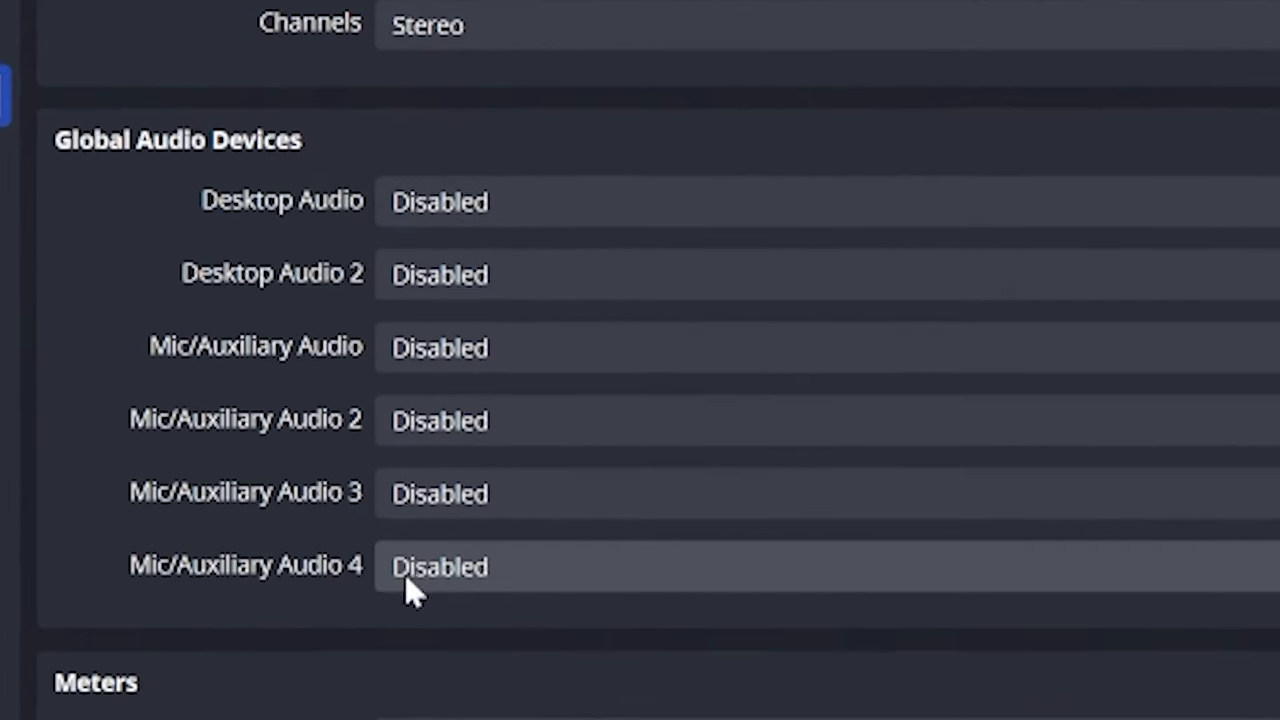
Set the global Desktop Audio device to Default in Audio settings and return to the mixer.
click(440, 347)
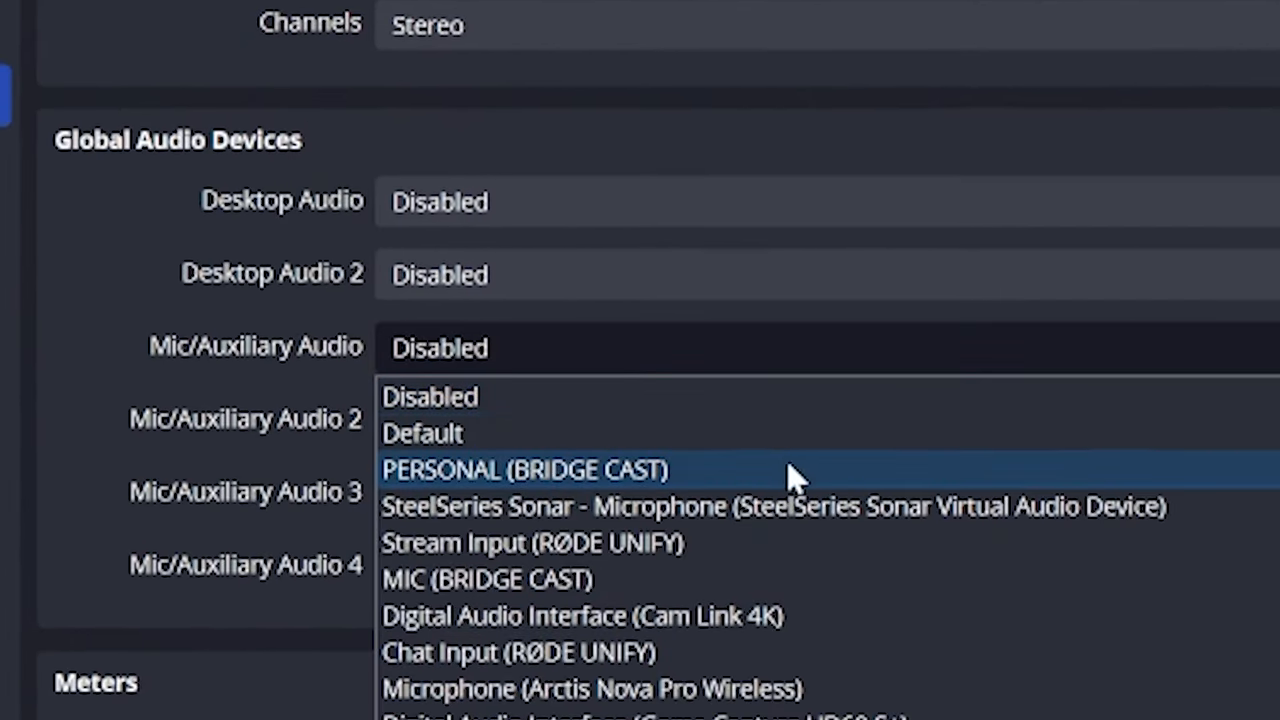
click(487, 579)
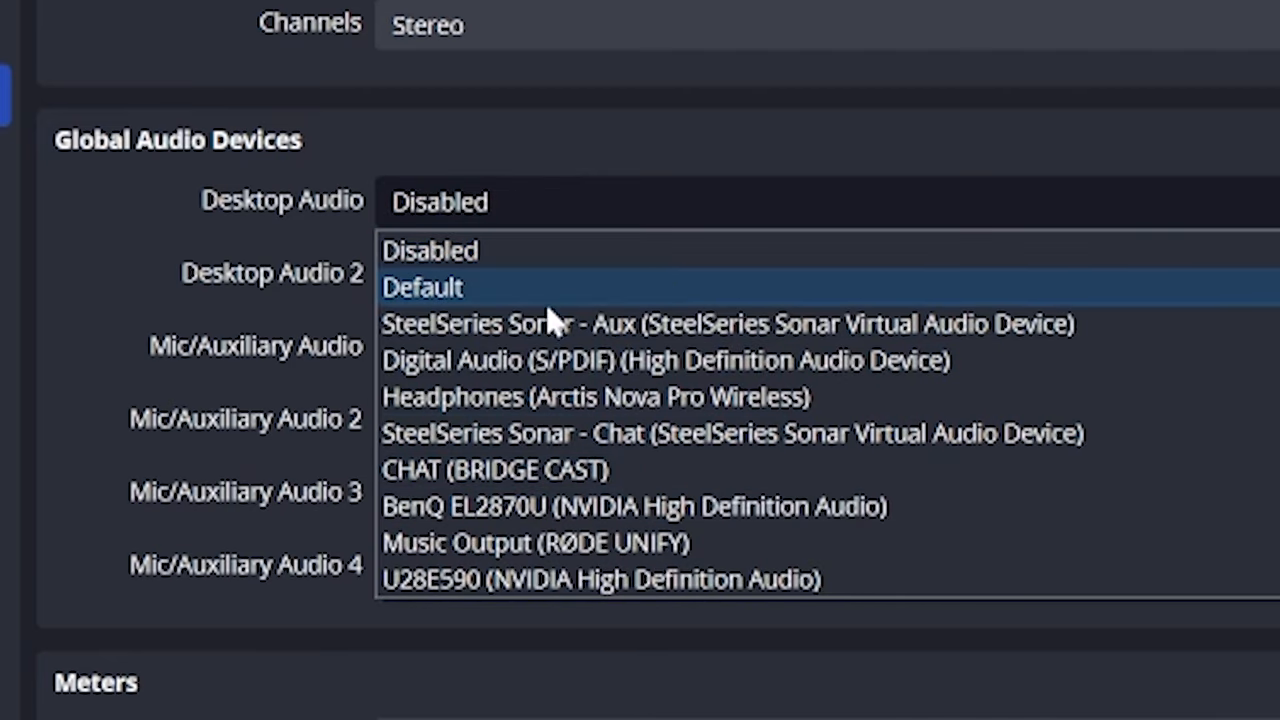
click(423, 287)
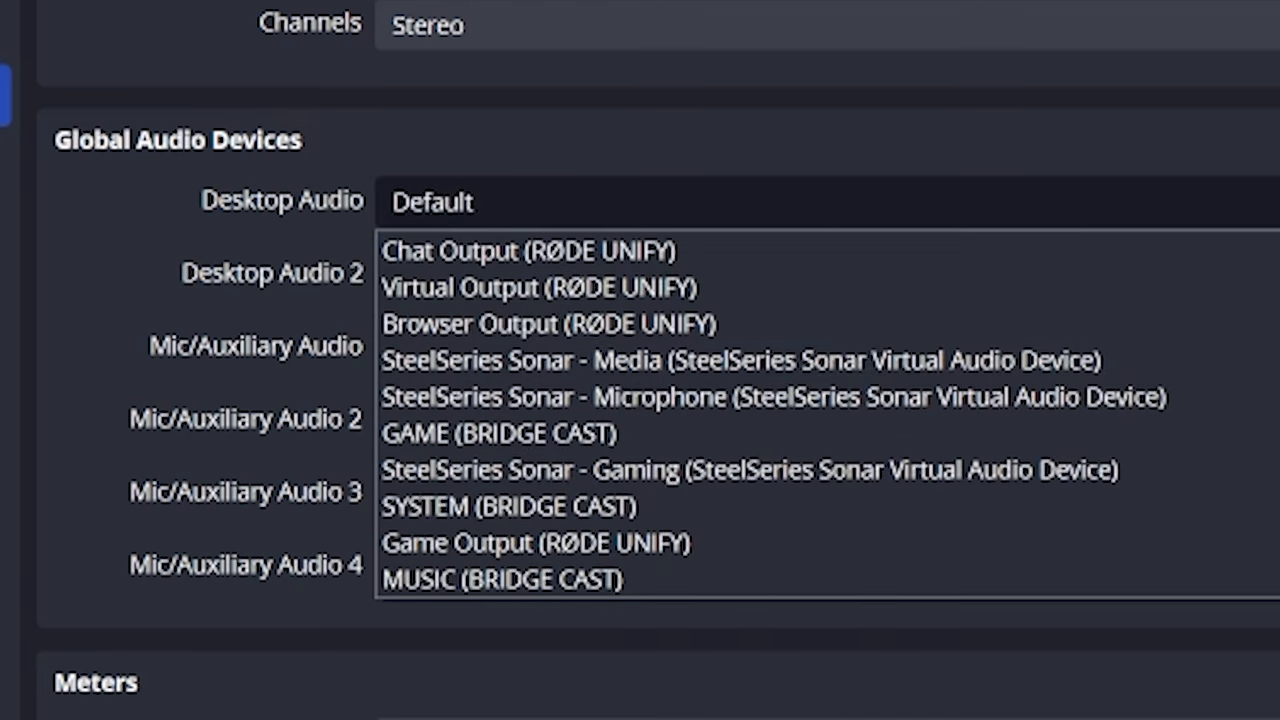
click(505, 506)
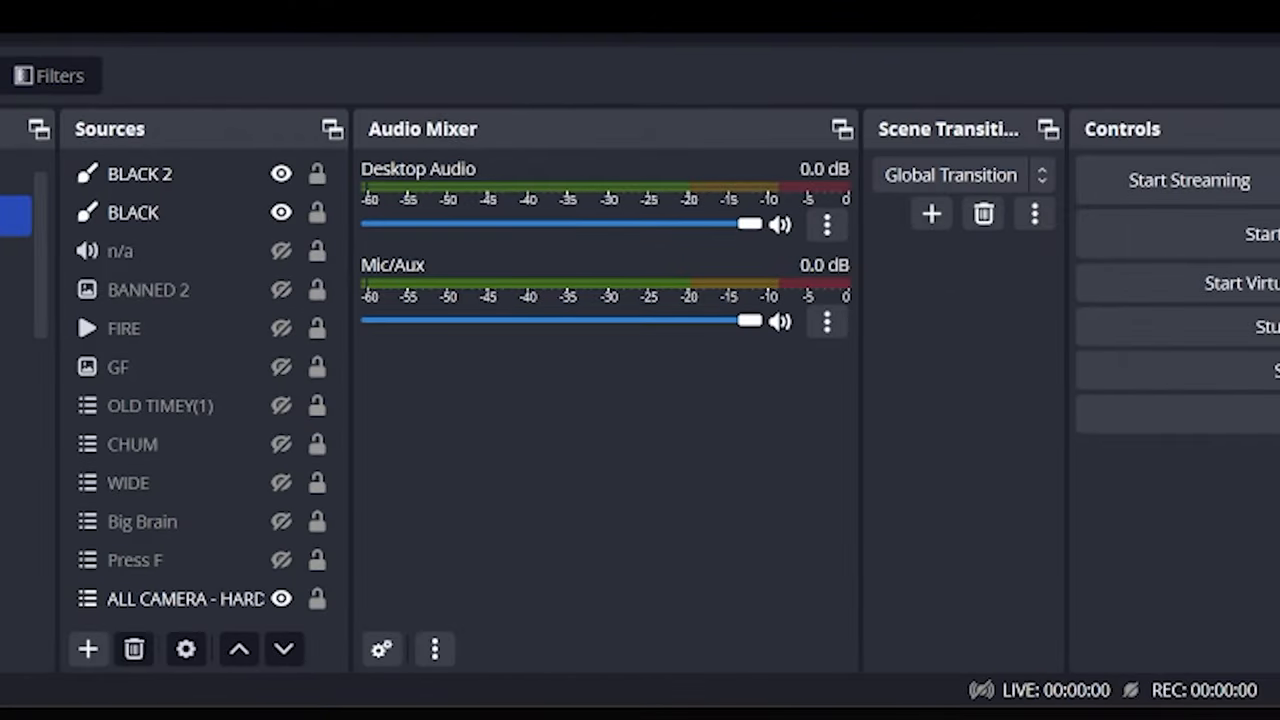
Switch the audio mixer to Vertical Layout from its context menu.
click(433, 648)
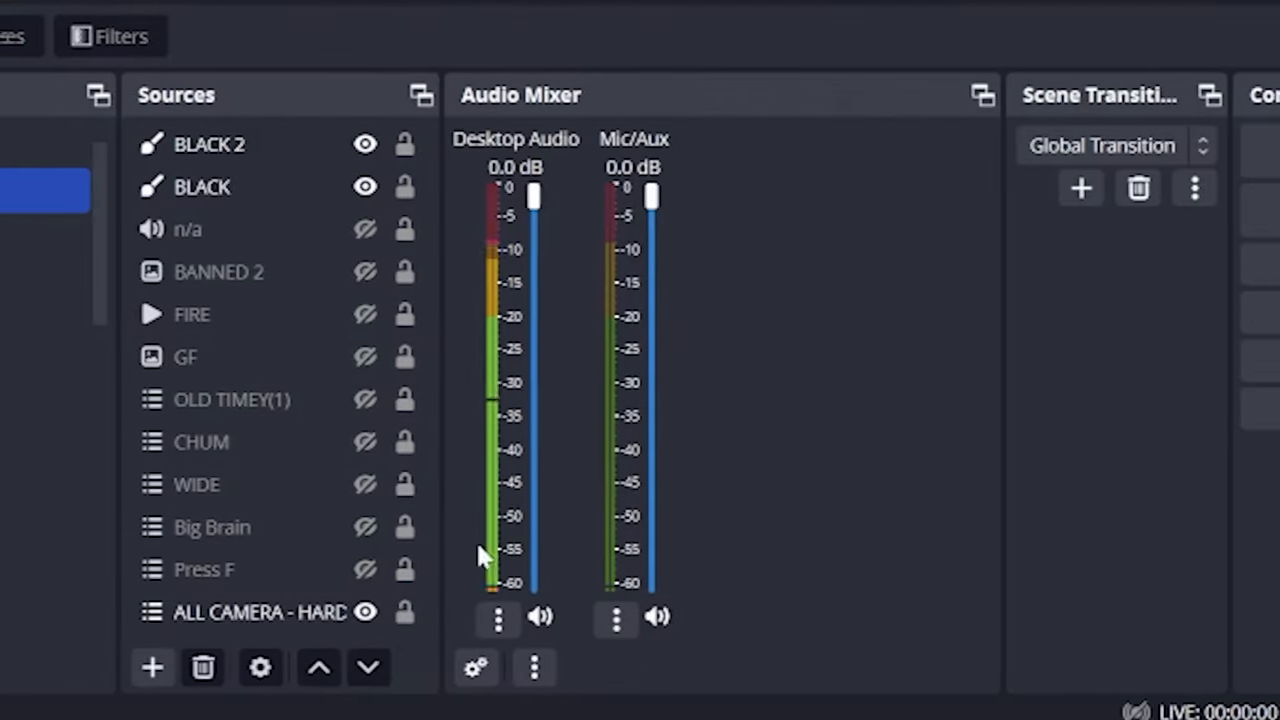
click(496, 616)
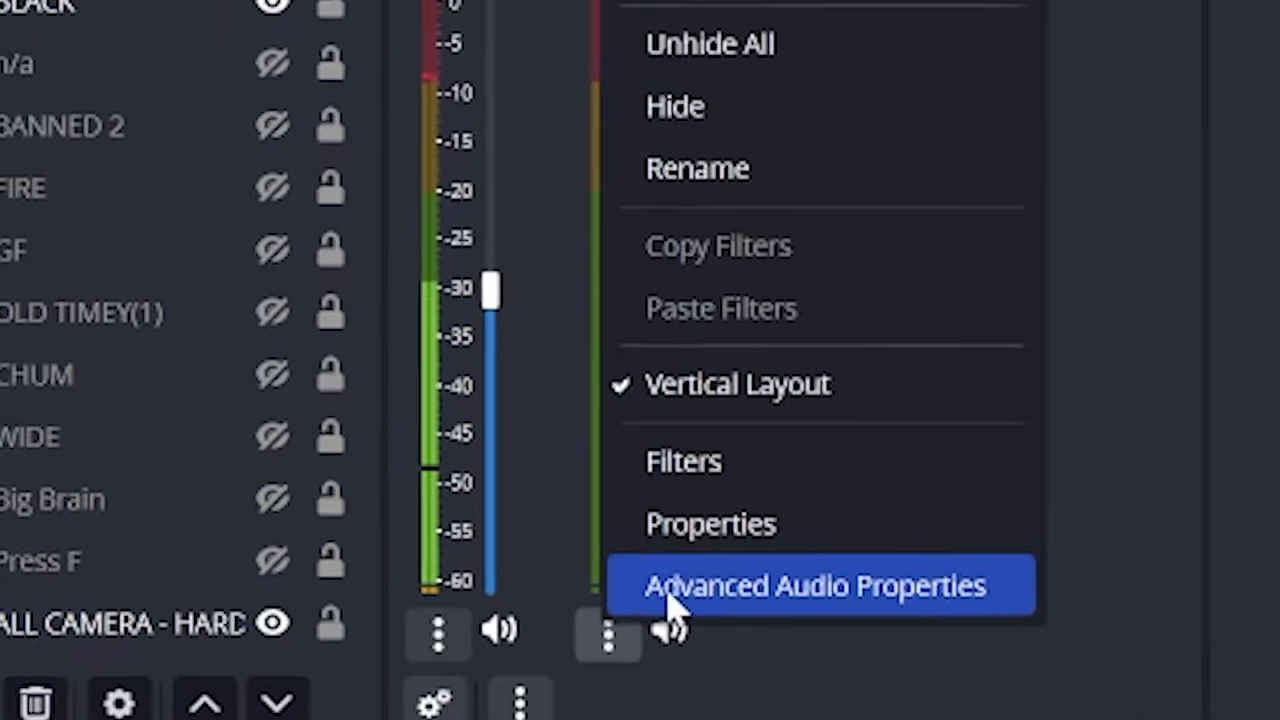
Bring up Advanced Audio Properties to assign tracks and rename channels to GAMING and MICROPHONE.
click(819, 584)
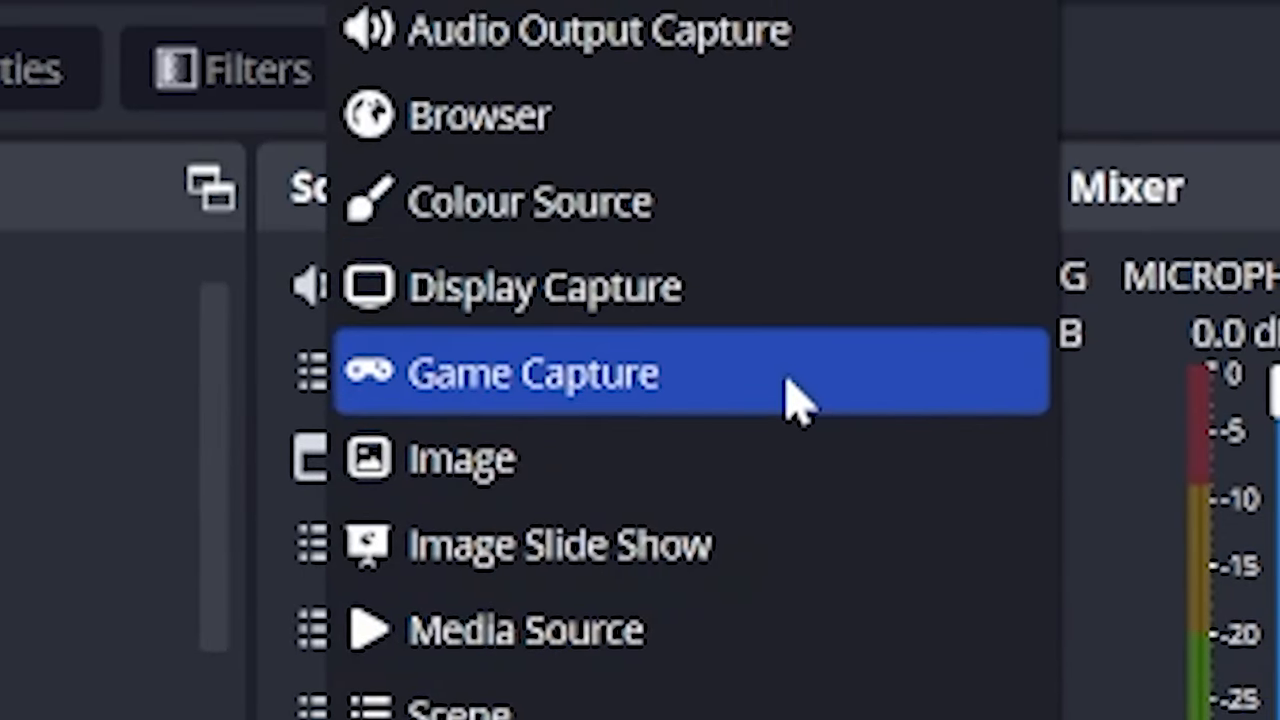
Add a Game Capture source with Mode 'Capture specific window'.
click(533, 374)
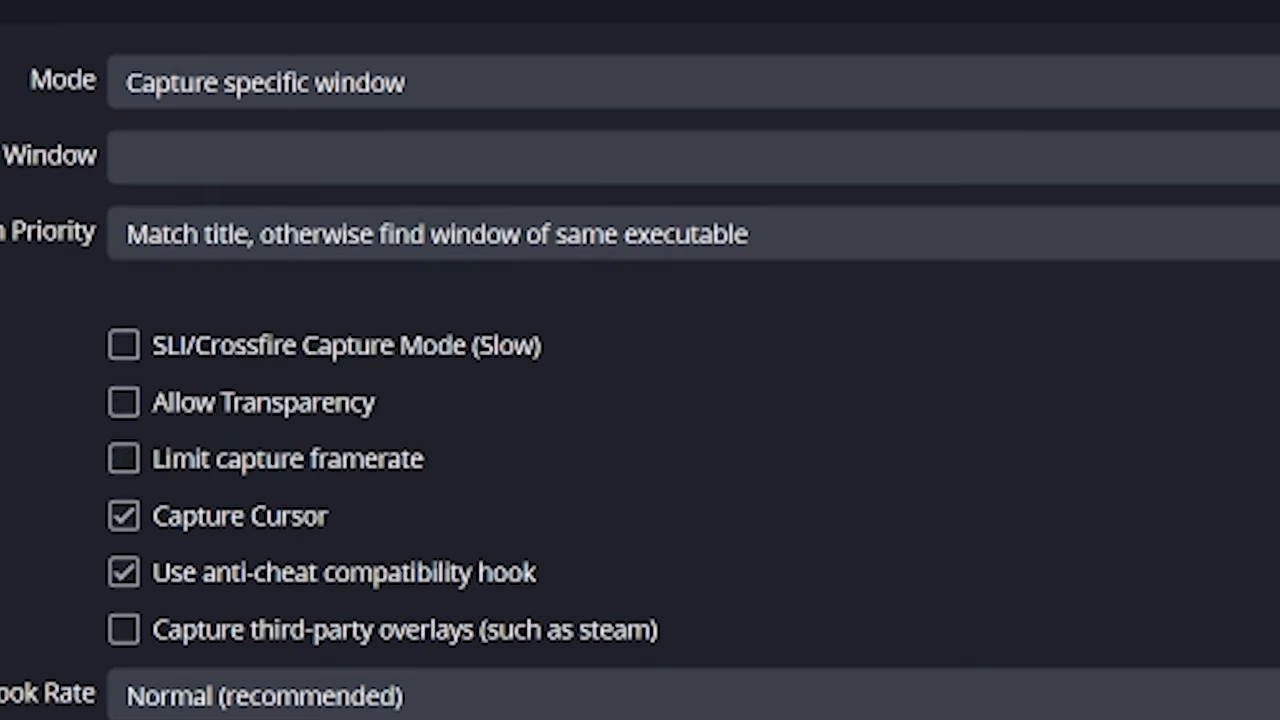
mouse_move(278, 377)
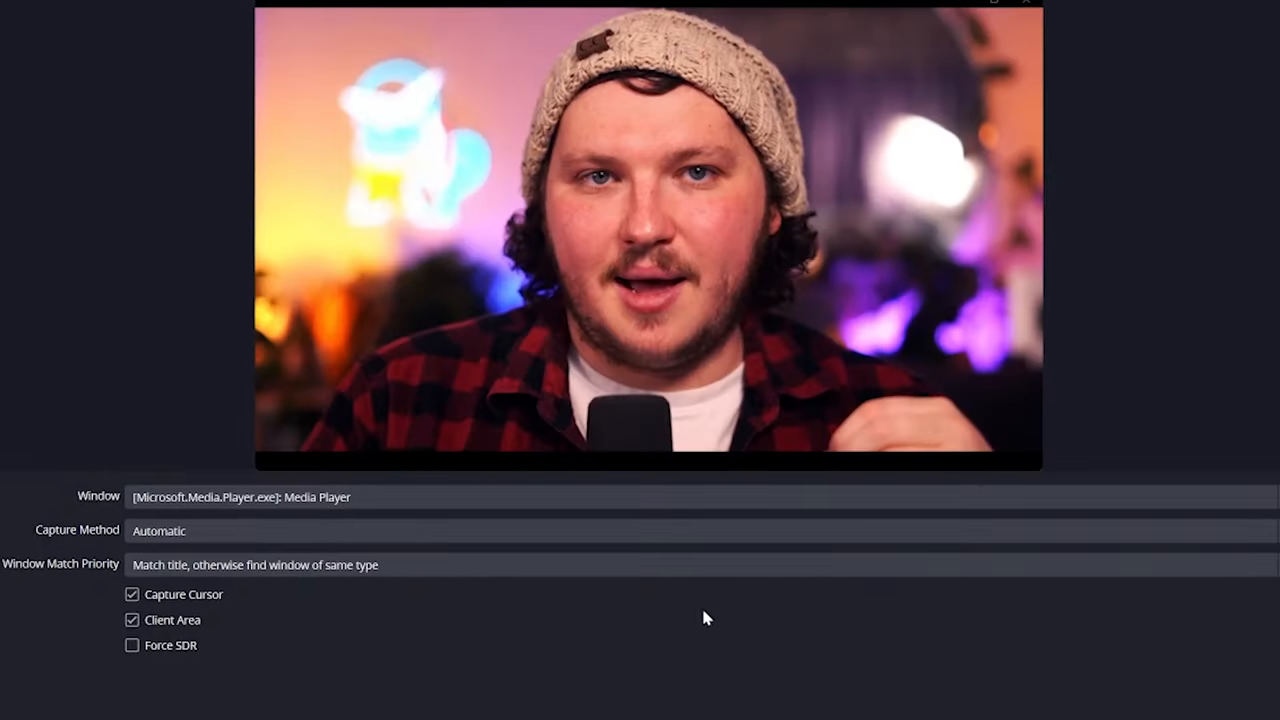
mouse_move(693, 638)
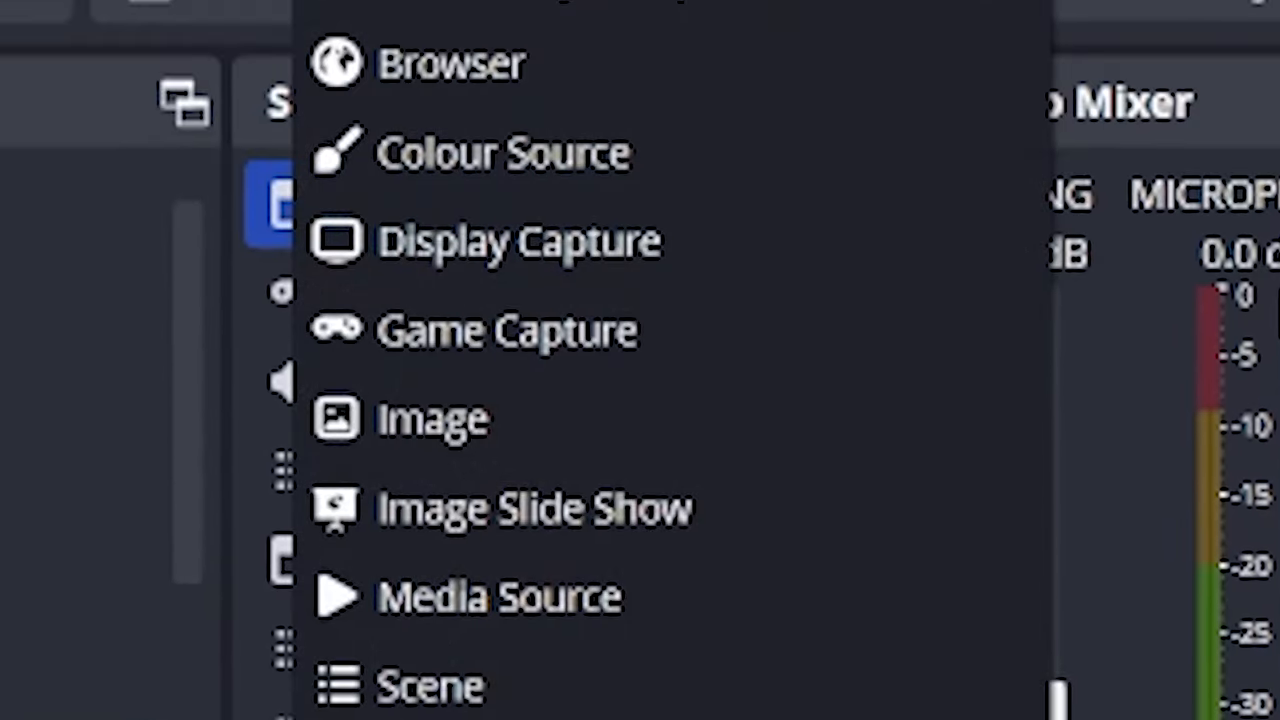
Add another source from the list, then show the Profile menu with EXAMPLE REC and Recording.
click(498, 240)
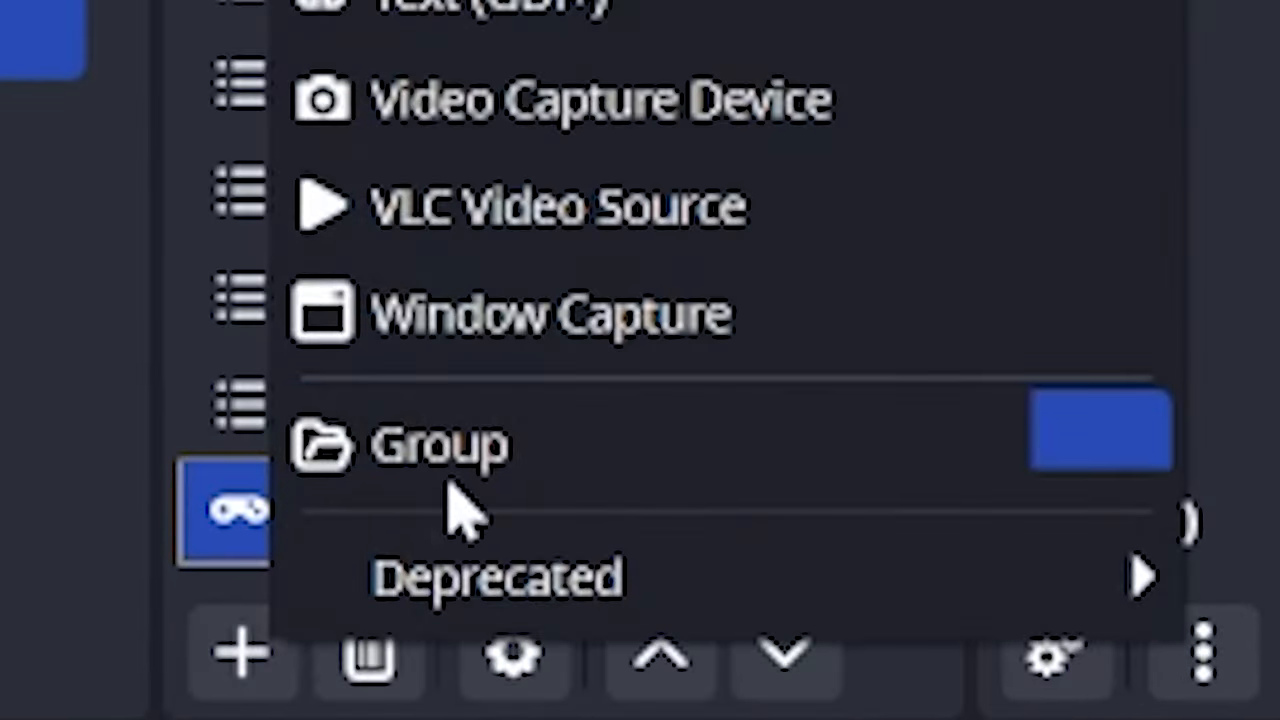
click(600, 100)
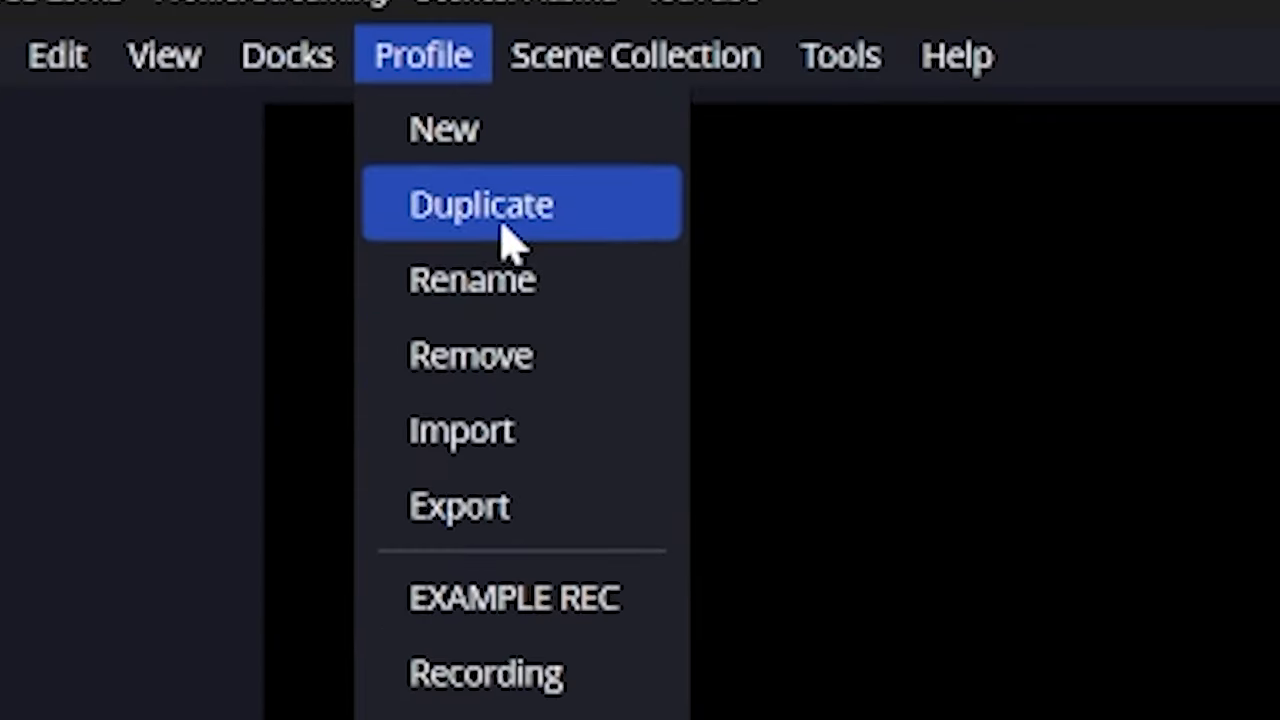
Duplicate the profile as a wide recording profile and set its Output bitrate to 16000 Kbps.
click(481, 204)
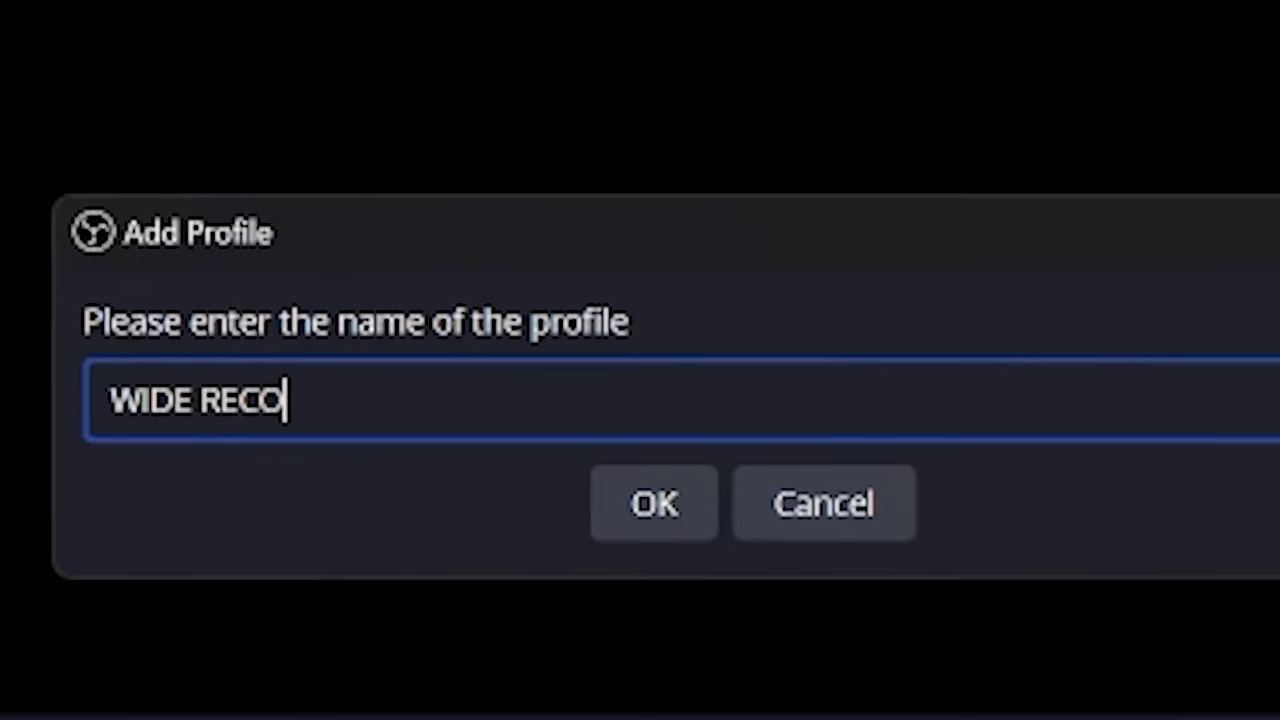
click(654, 503)
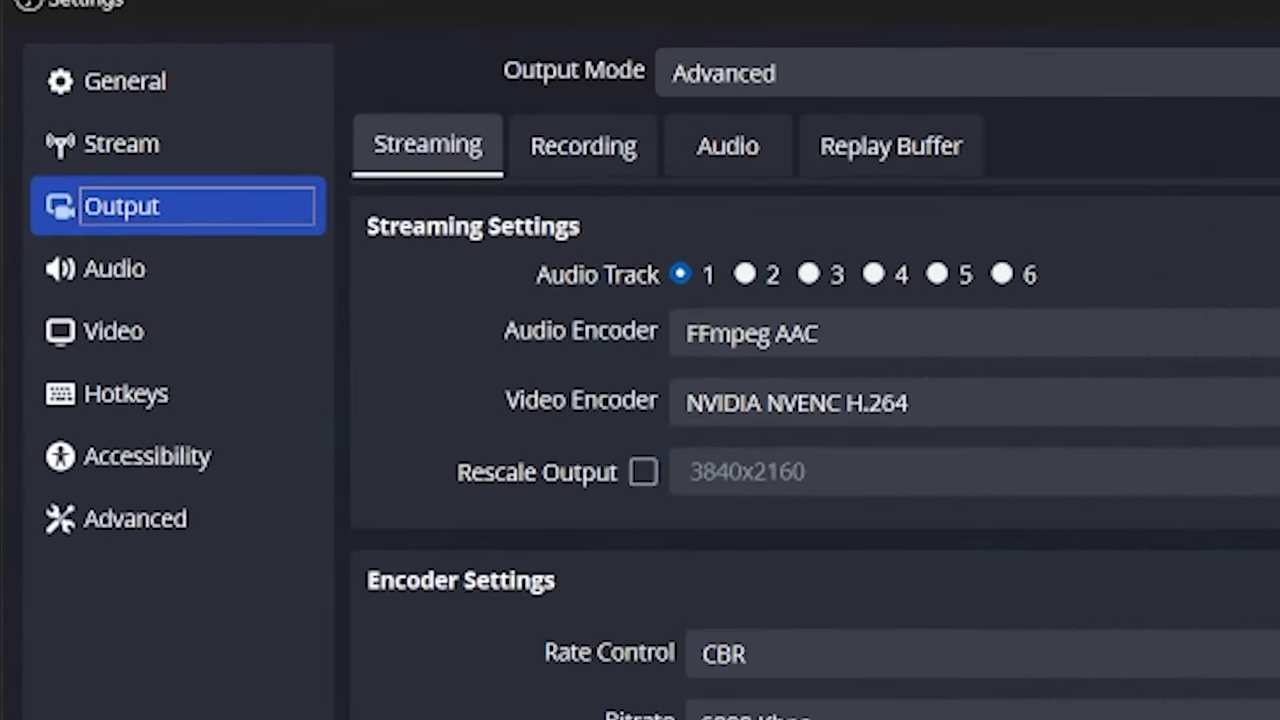
click(113, 331)
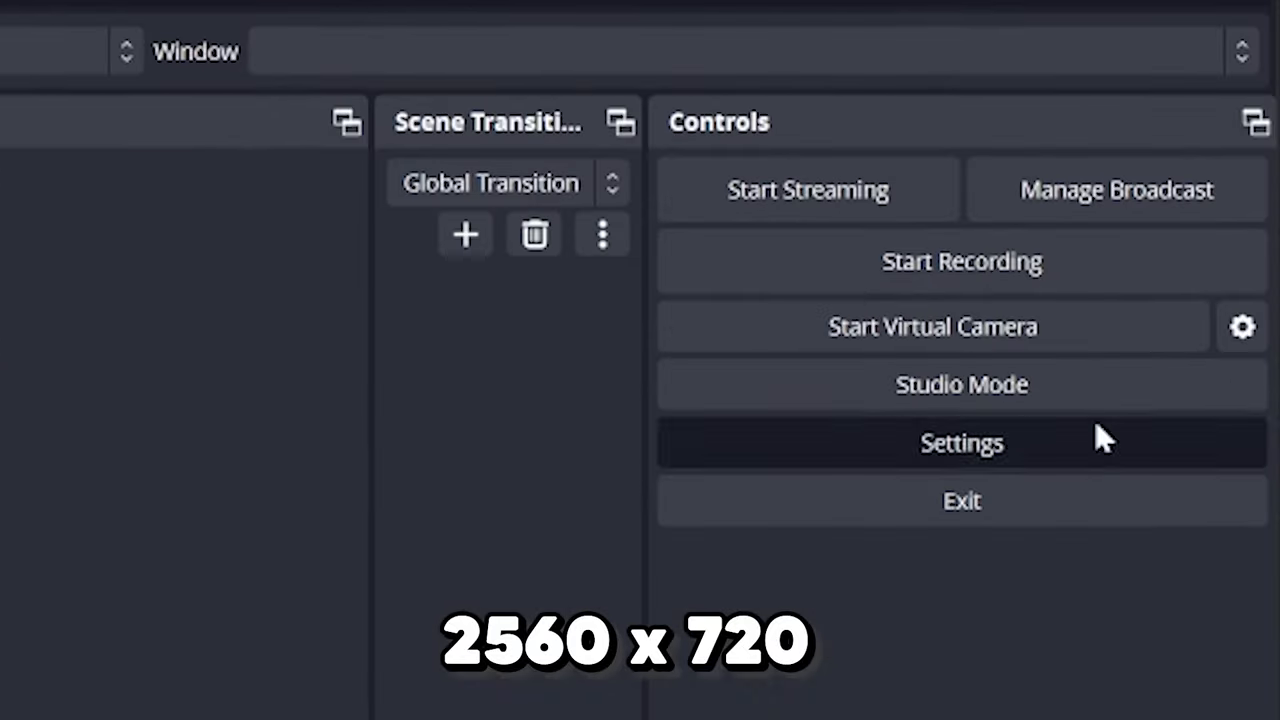
click(961, 442)
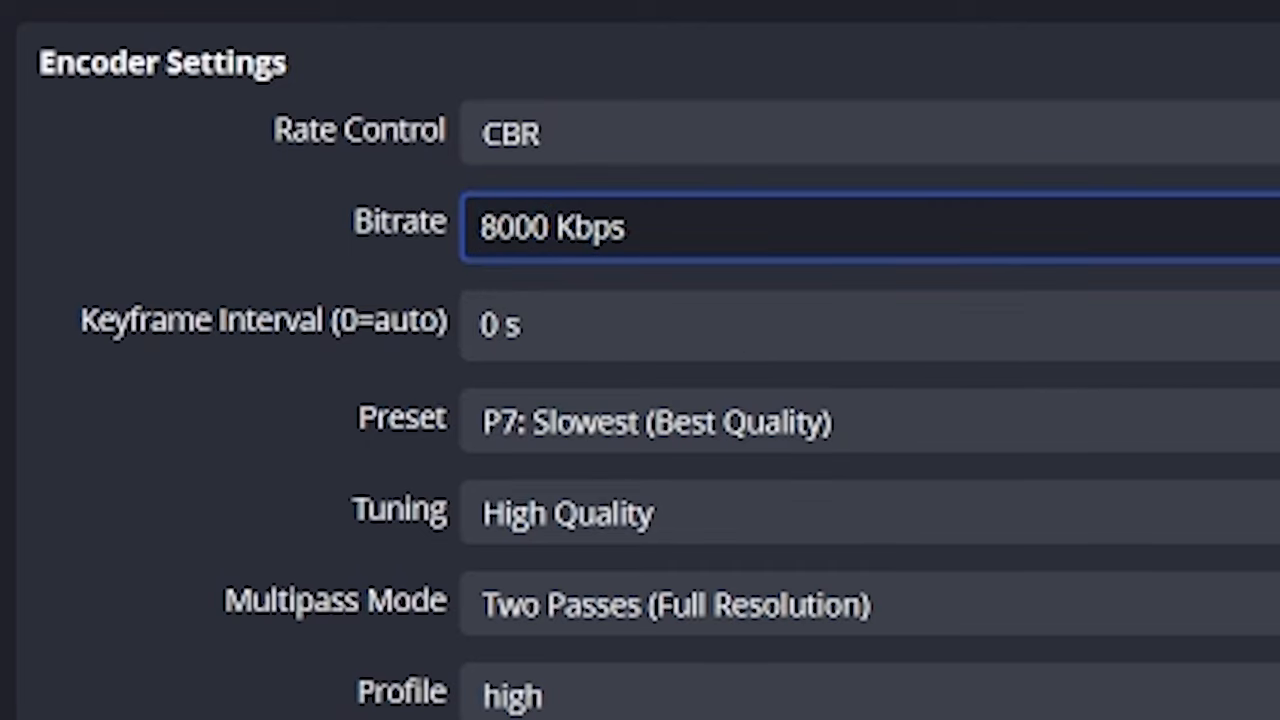
text(16000 Kbps)
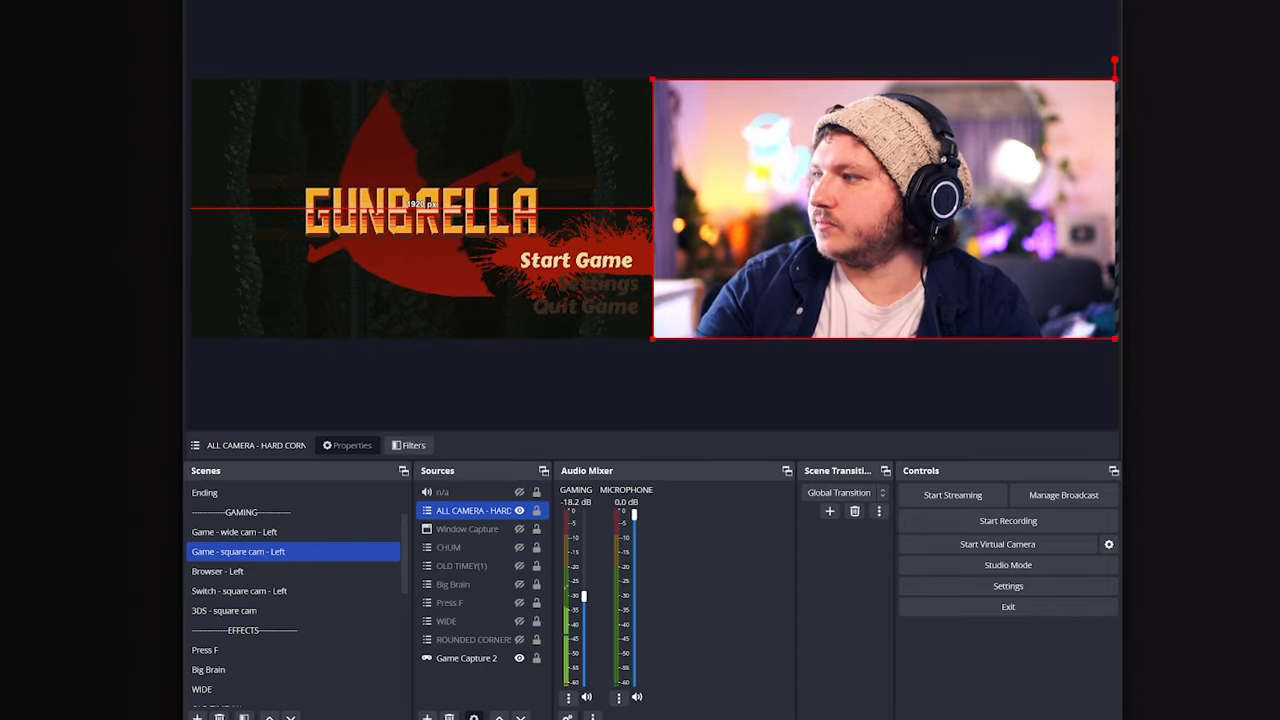
Record a short test clip of the game and webcam, then remux the .mkv to .mp4.
click(1007, 520)
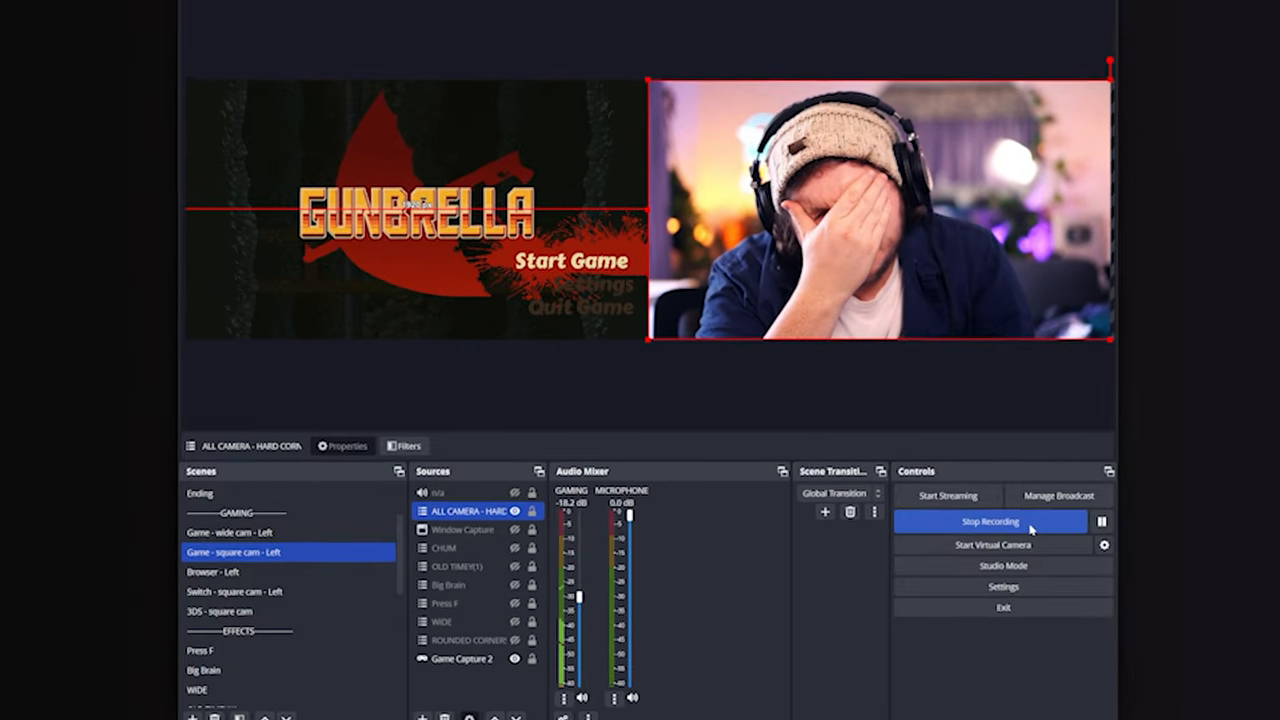
click(989, 522)
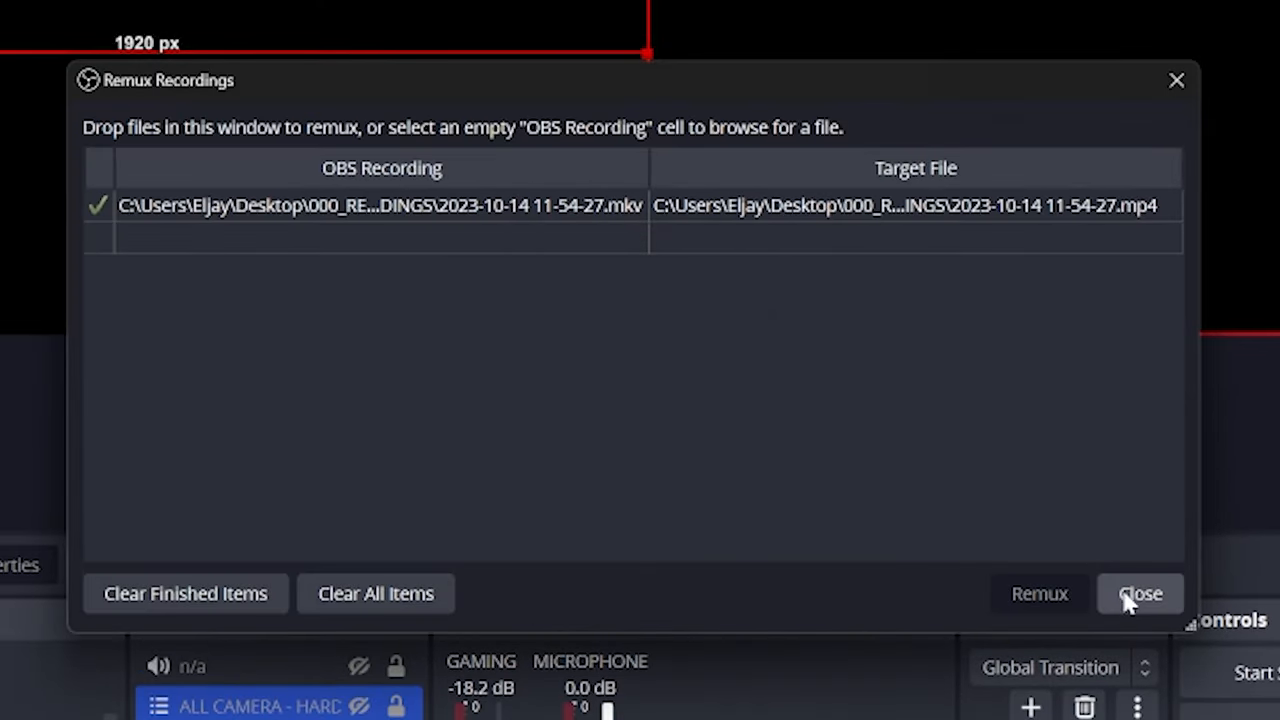
click(1140, 593)
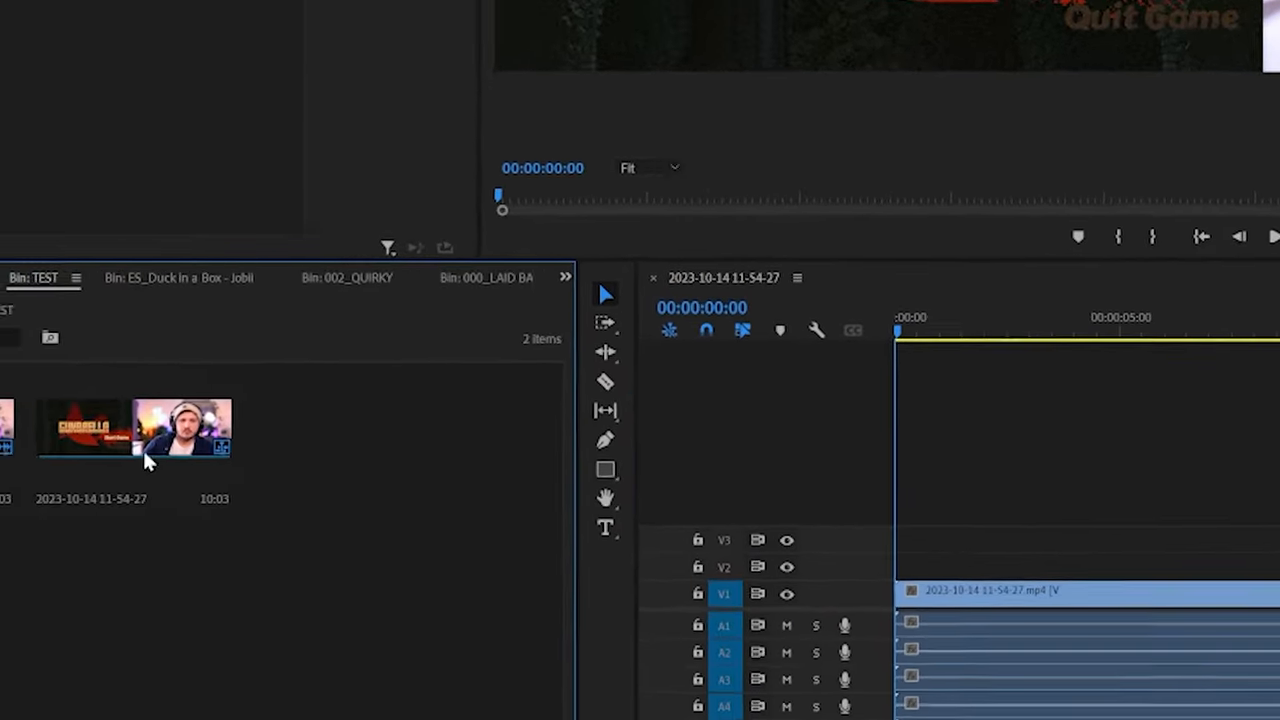
Change the sequence Frame Size in Sequence Settings to fit the wide recording, deleting previews.
right_click(150, 431)
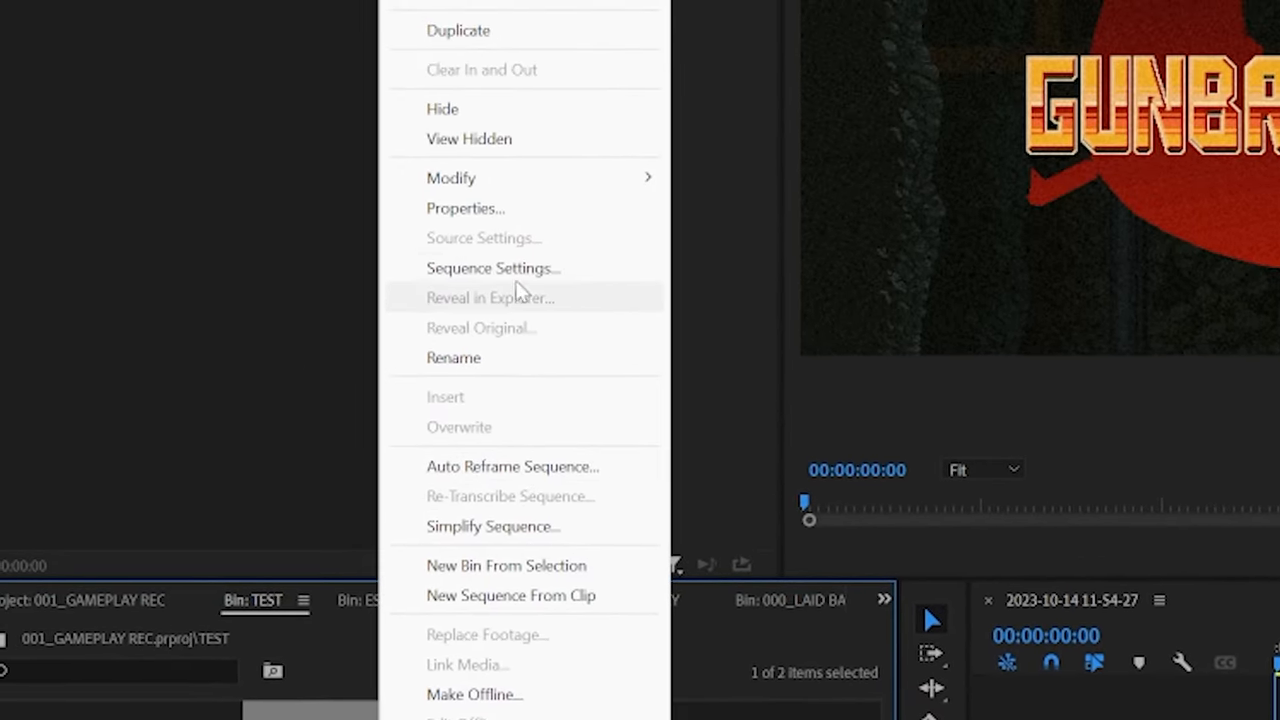
click(493, 268)
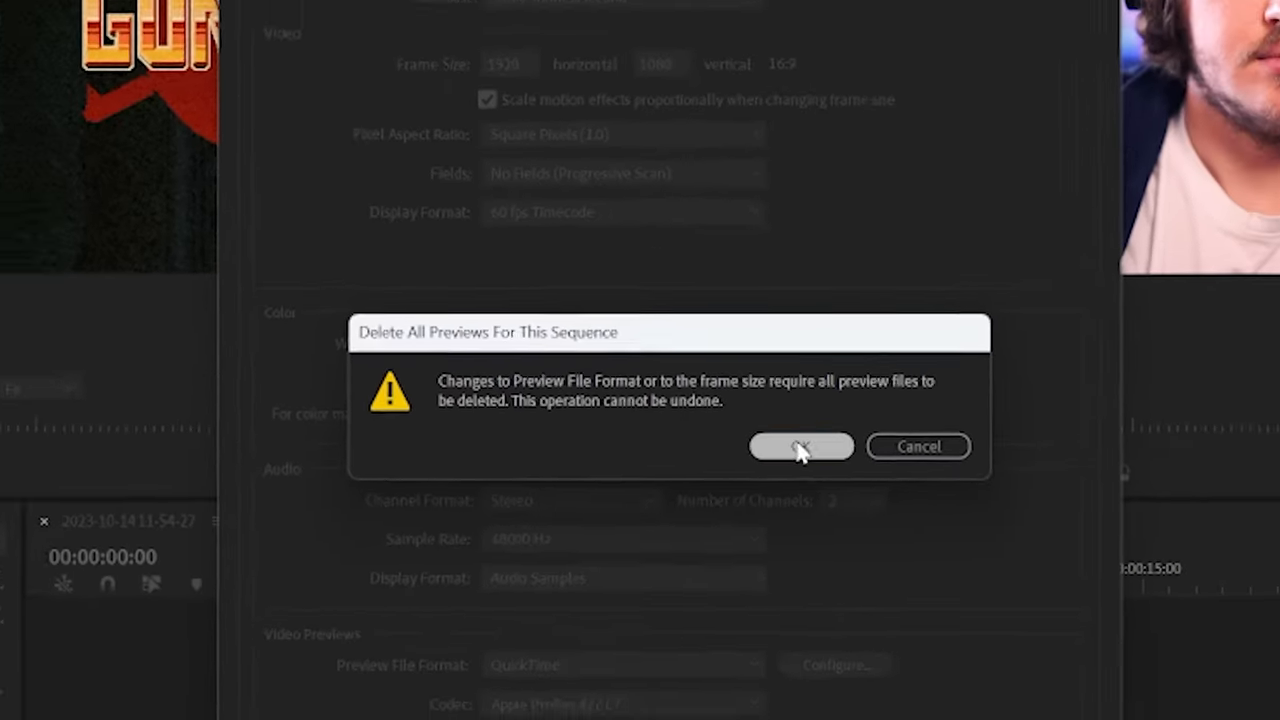
click(800, 446)
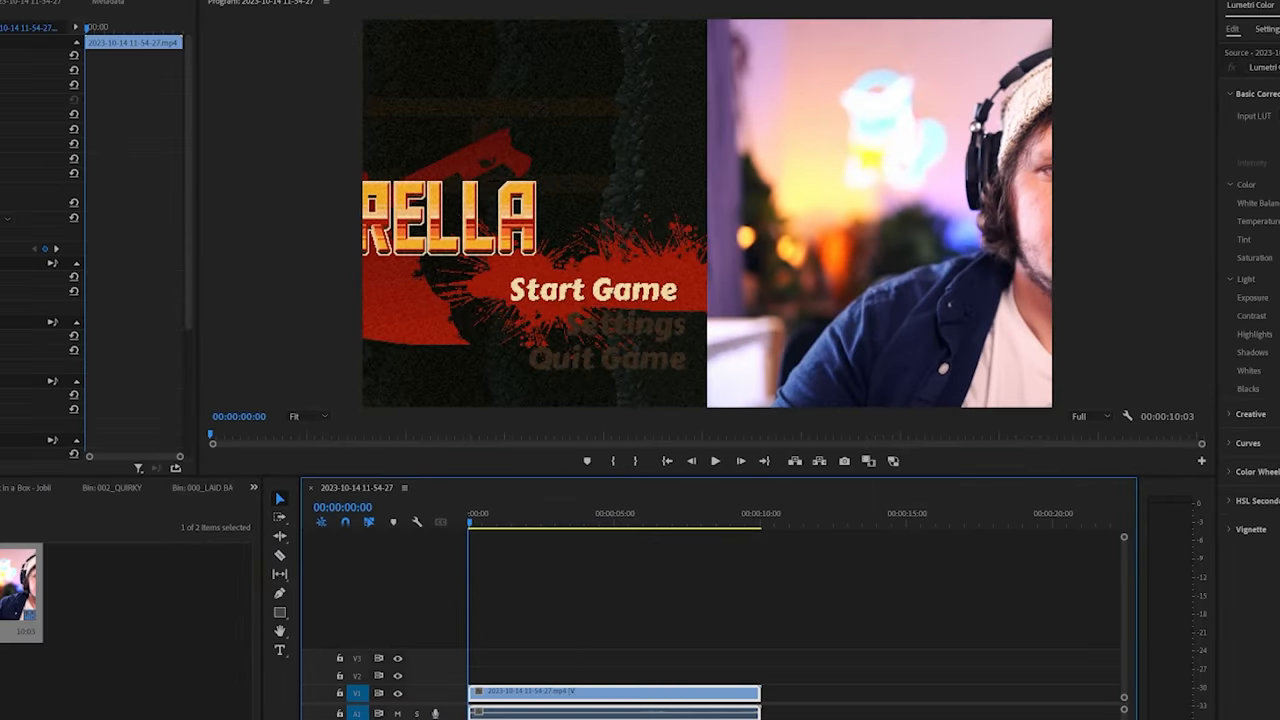